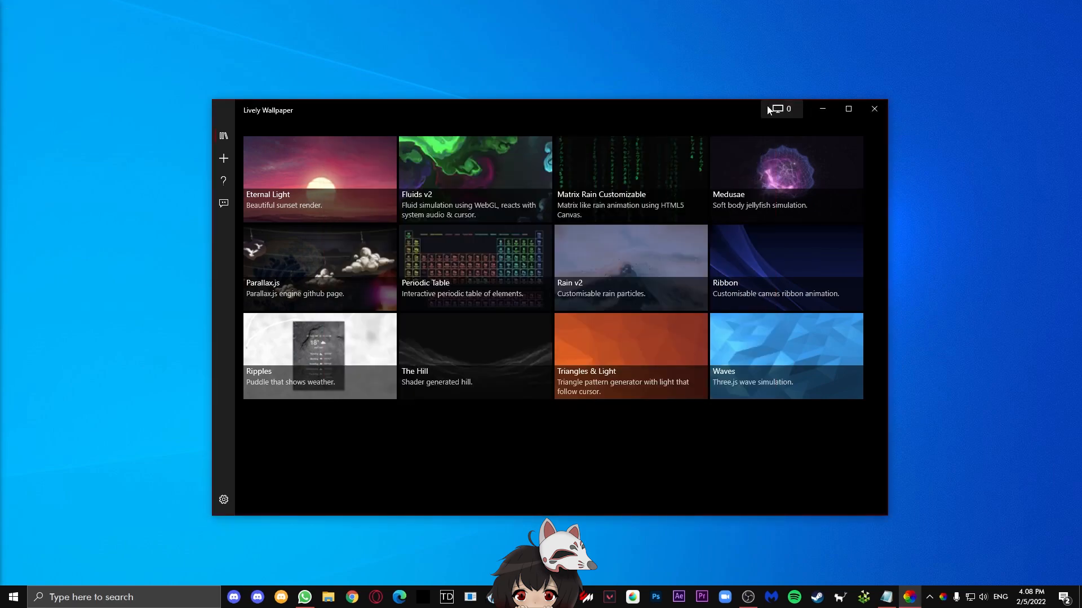
- View the display and placement Control Panel, then close it
left_click(777, 109)
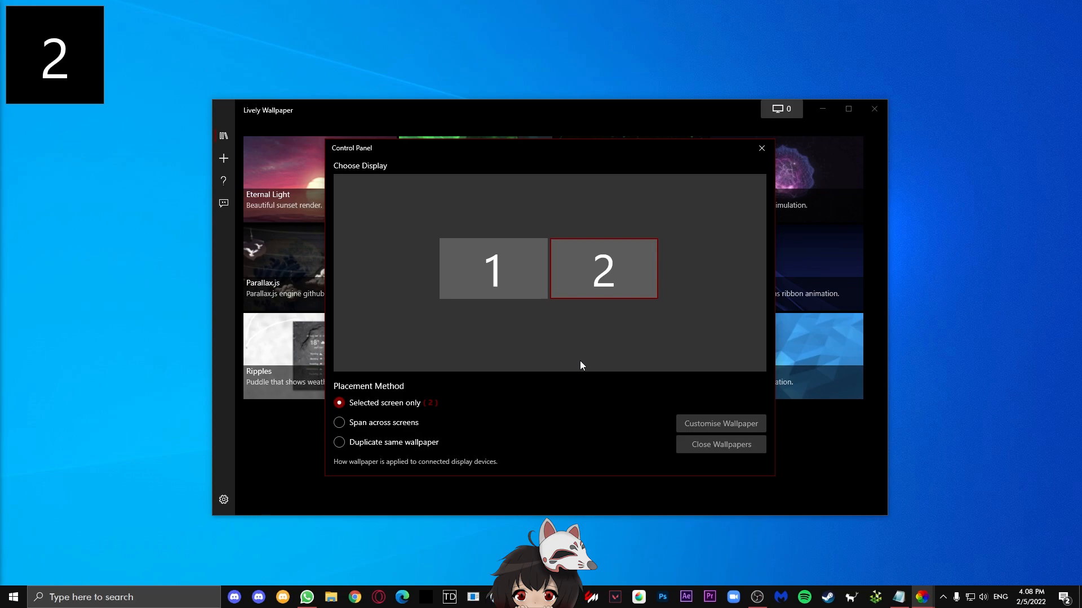
left_click(762, 149)
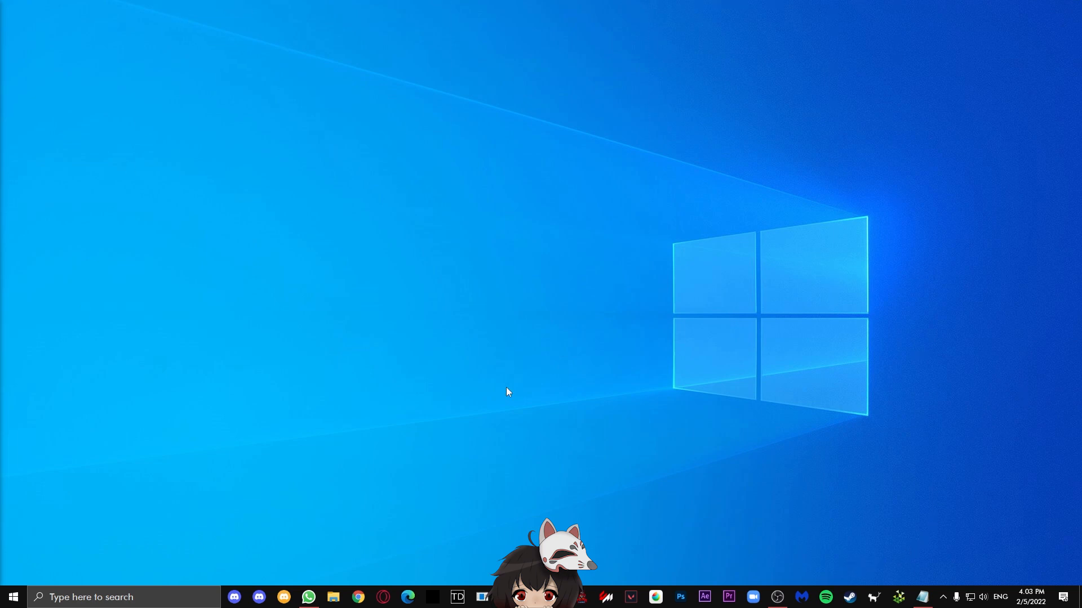
- Reach the Lively site's download section showing version 1.7.4.2 and system requirements
left_click(358, 597)
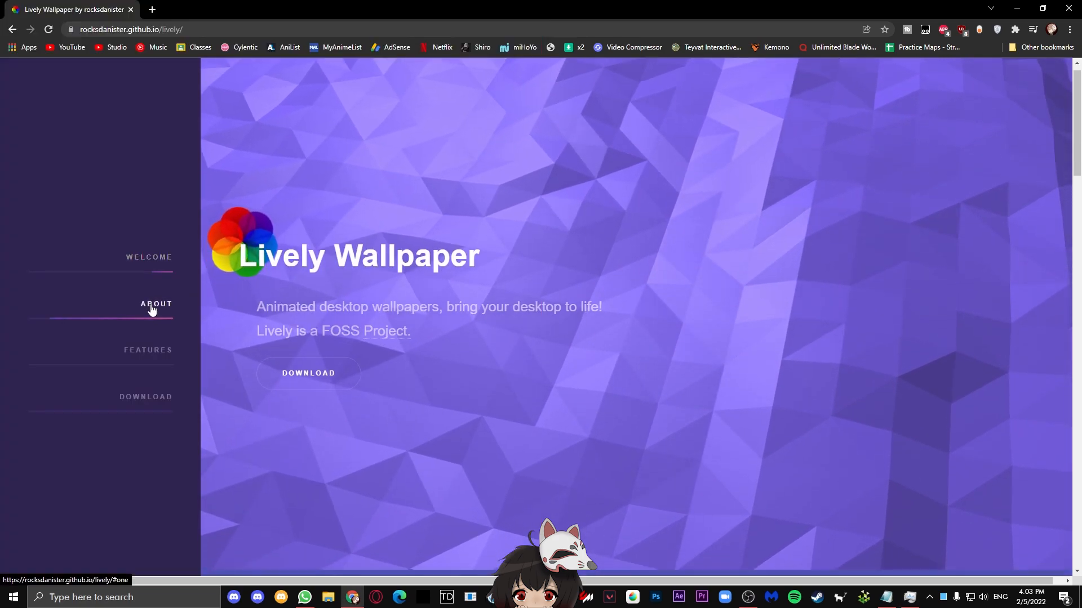
left_click(156, 305)
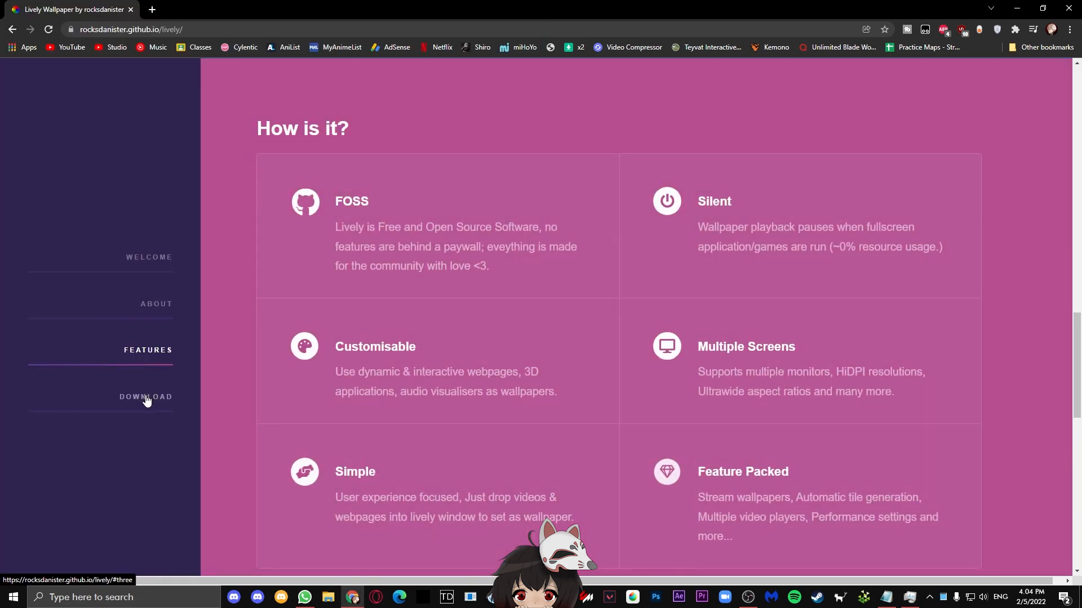
left_click(145, 397)
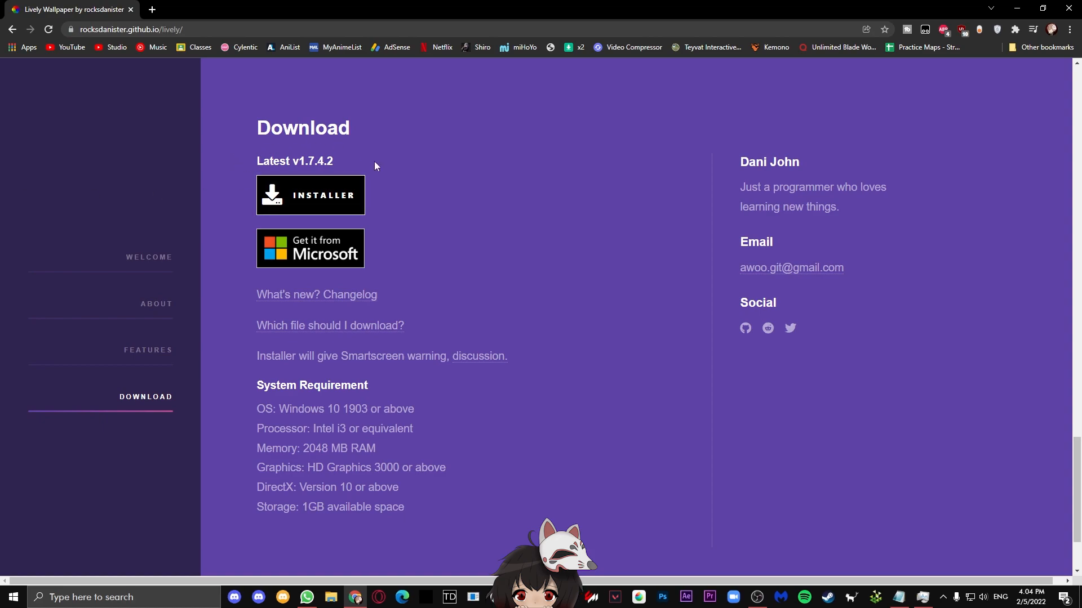
mouse_move(338, 188)
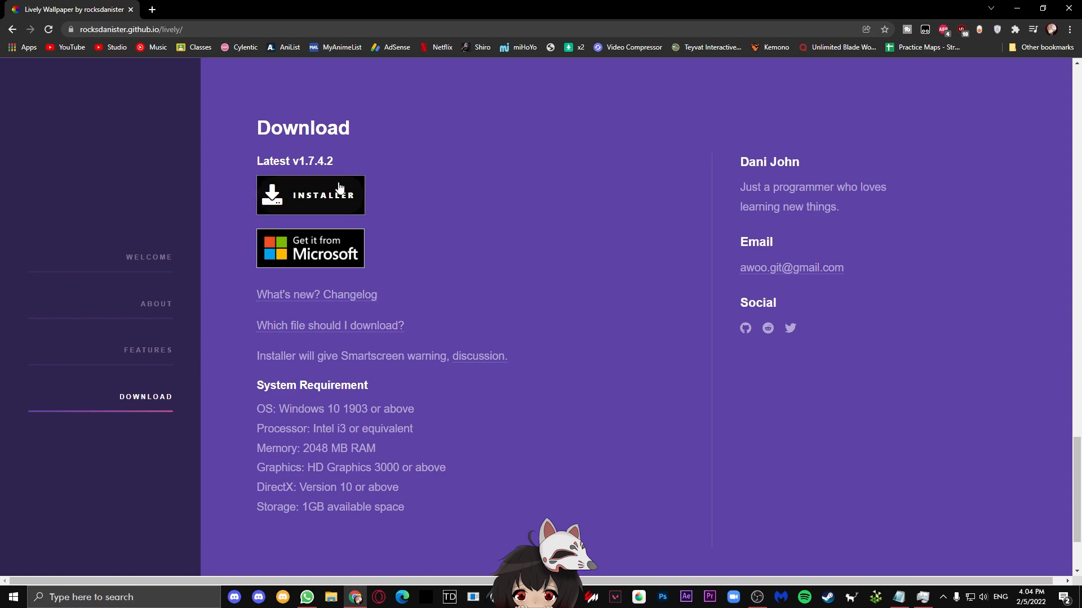
mouse_move(325, 265)
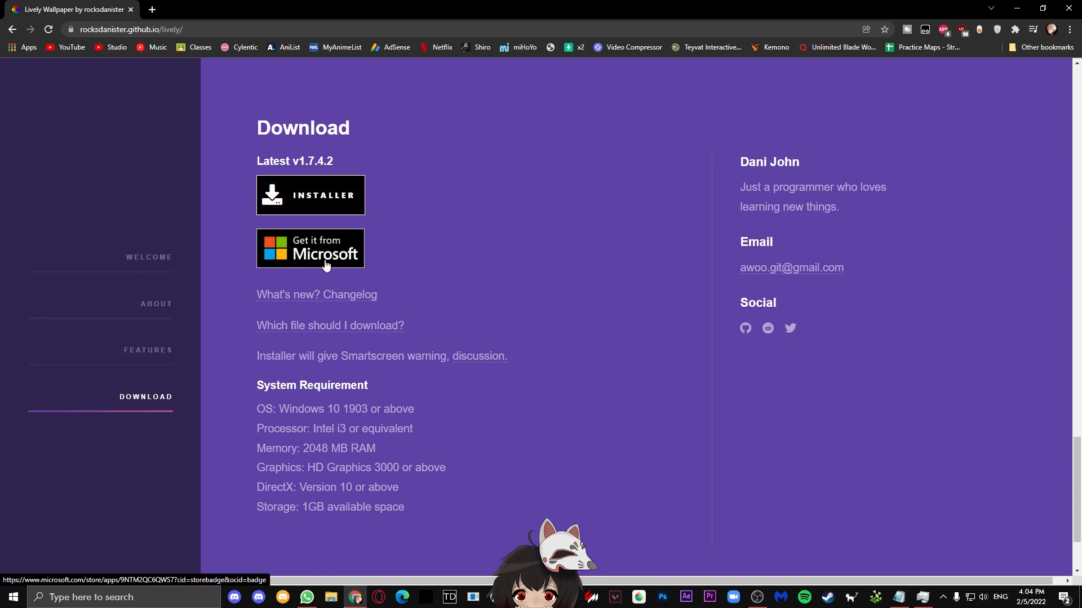
mouse_move(577, 297)
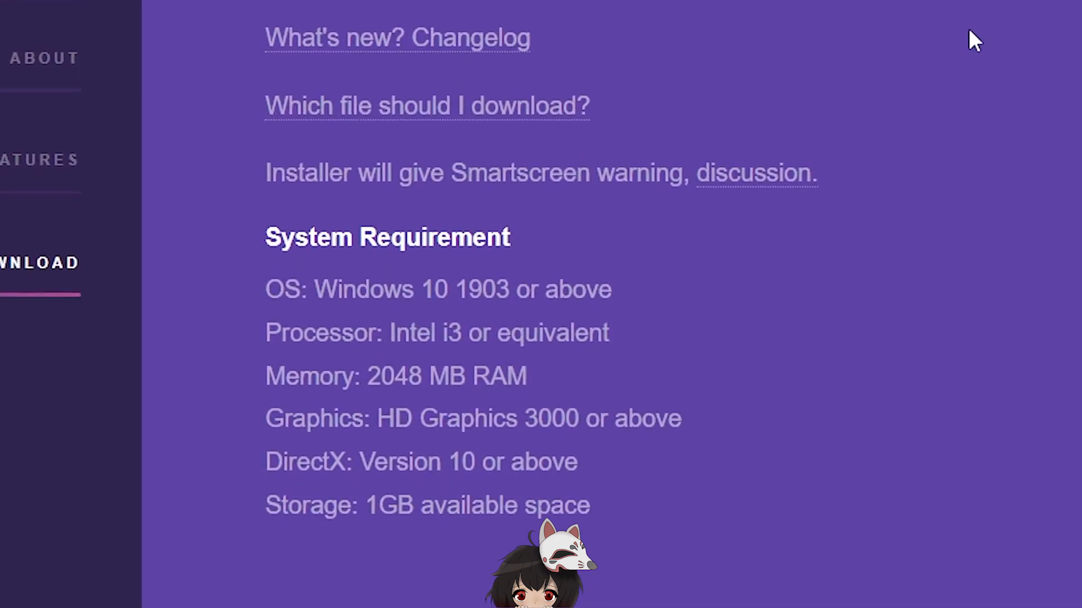
scroll("down", 3)
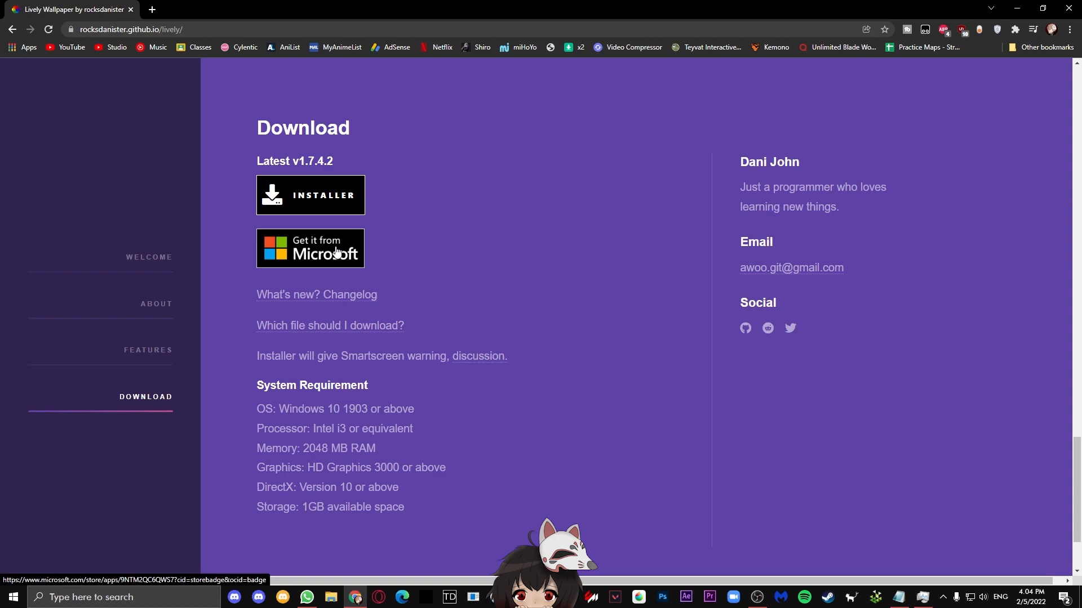
- Bring up Task Manager in full view on the Performance graphs
scroll("down", 3)
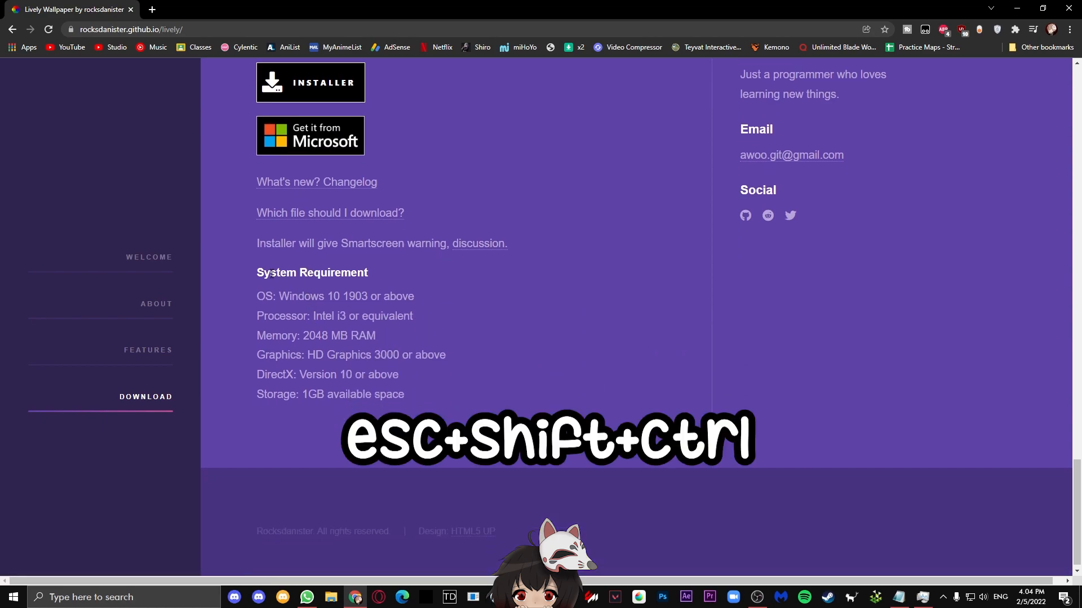
key("ctrl+shift+esc")
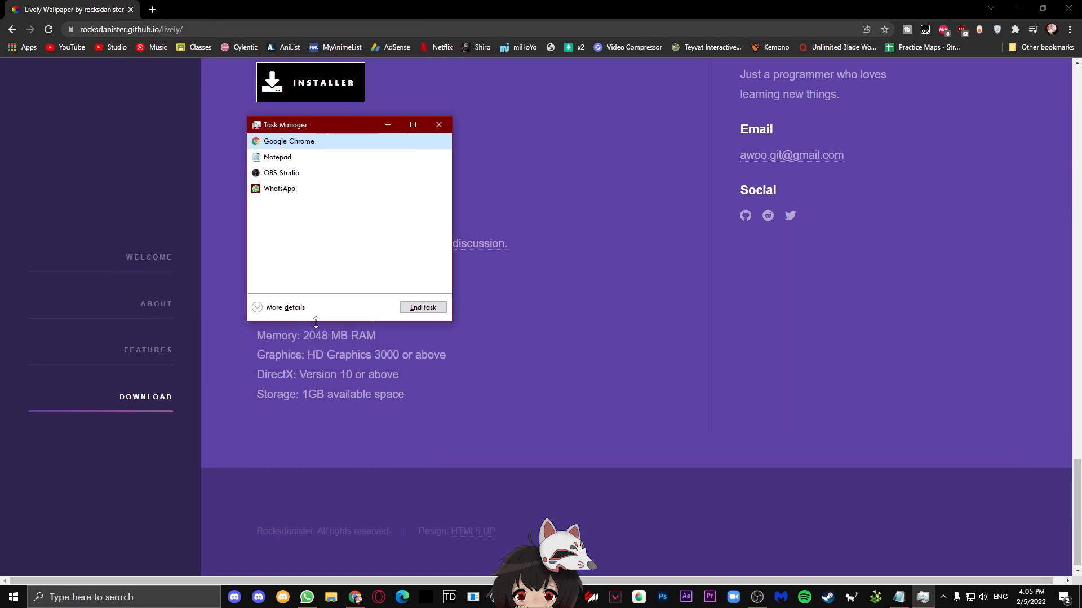
left_click(285, 307)
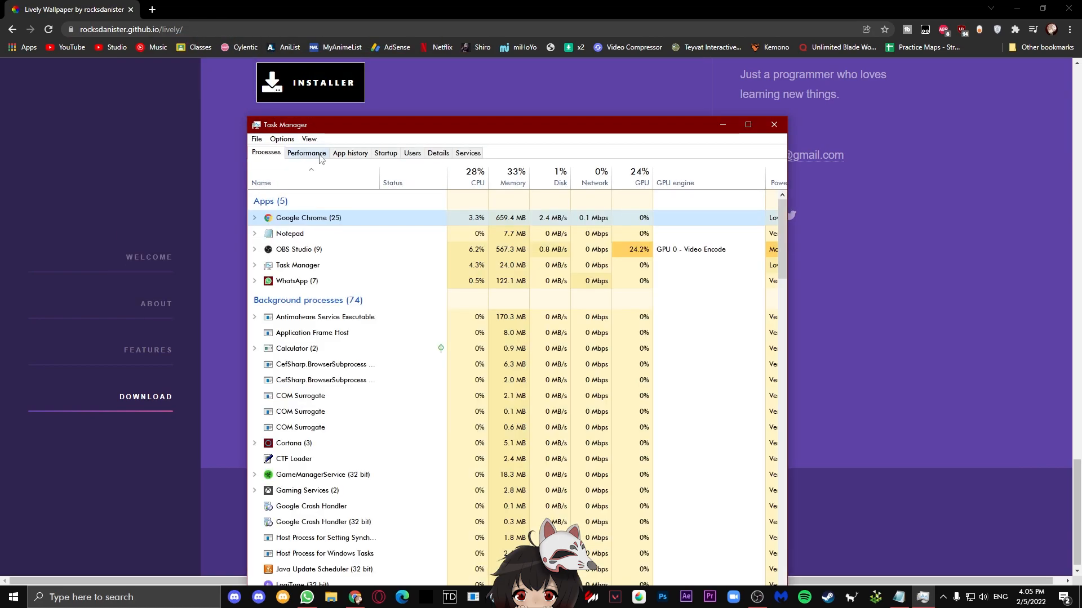
left_click(306, 152)
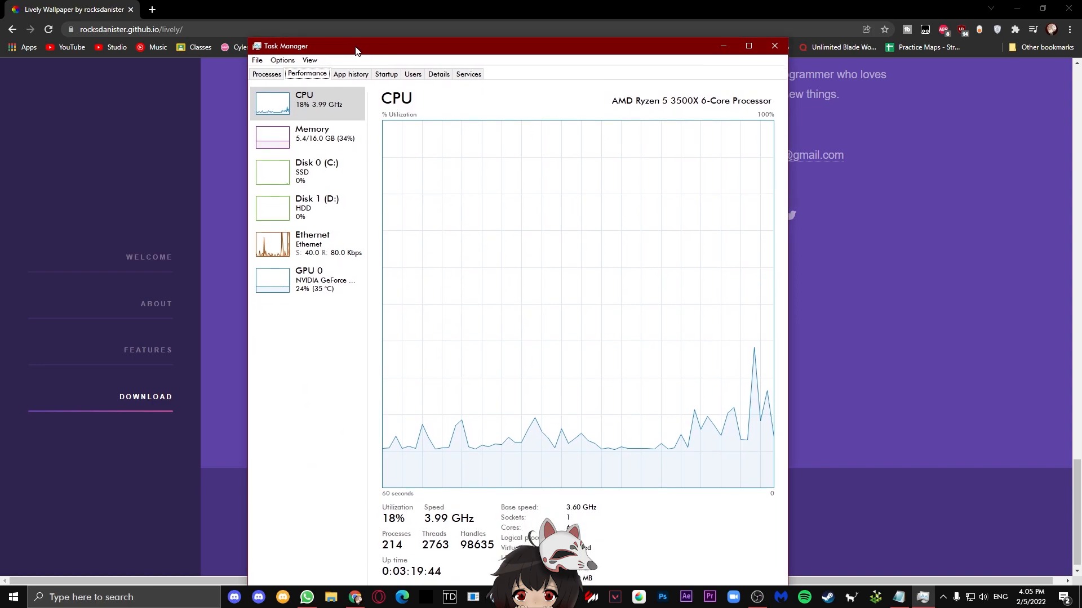
- Check memory and GPU details against the requirements, then close Task Manager
left_click(312, 133)
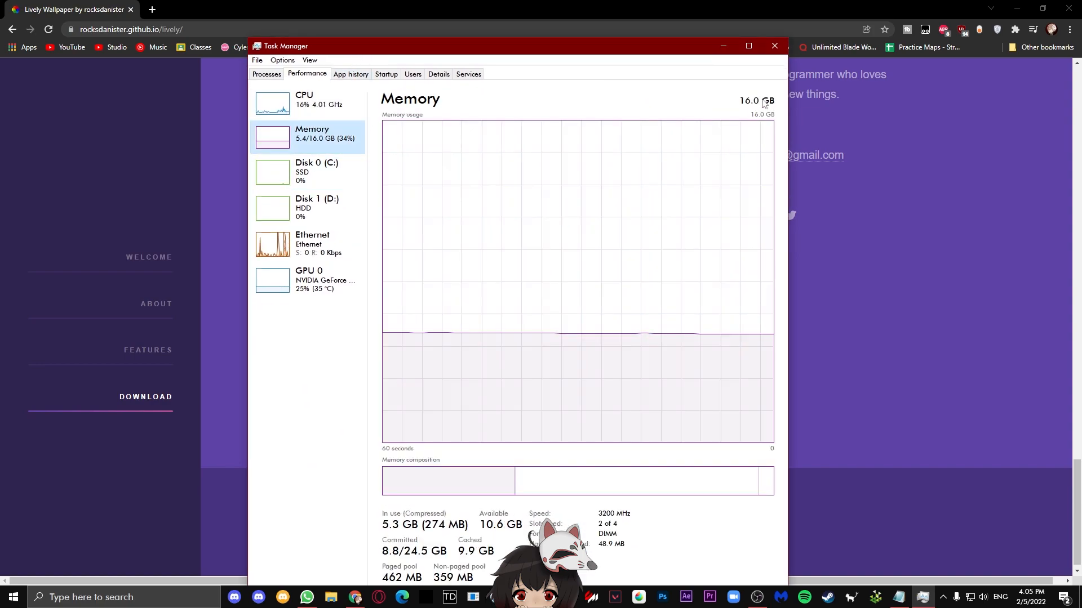
left_click(307, 279)
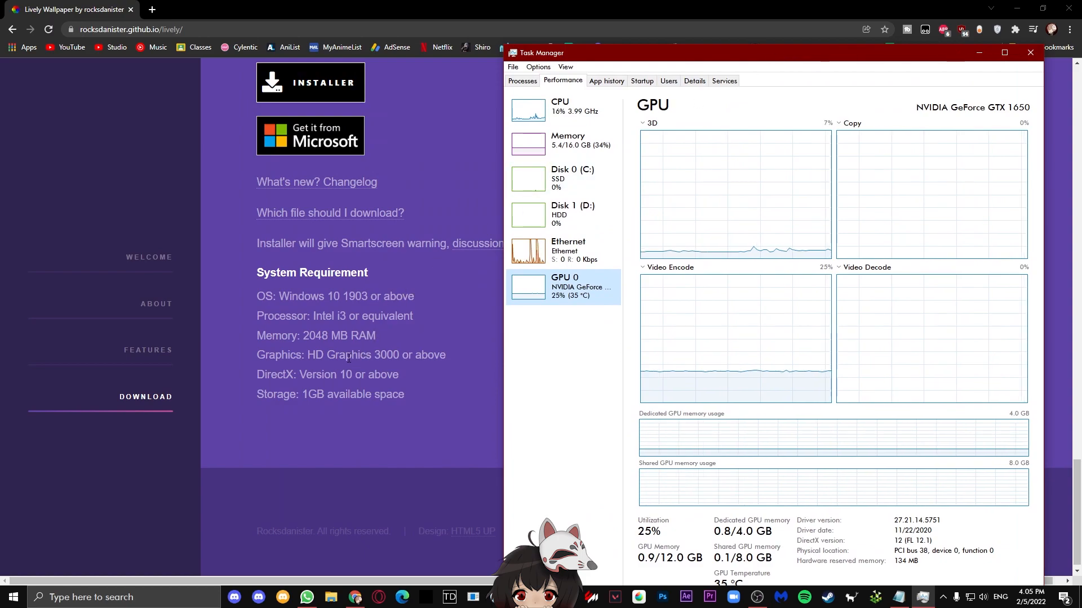
left_click(1029, 53)
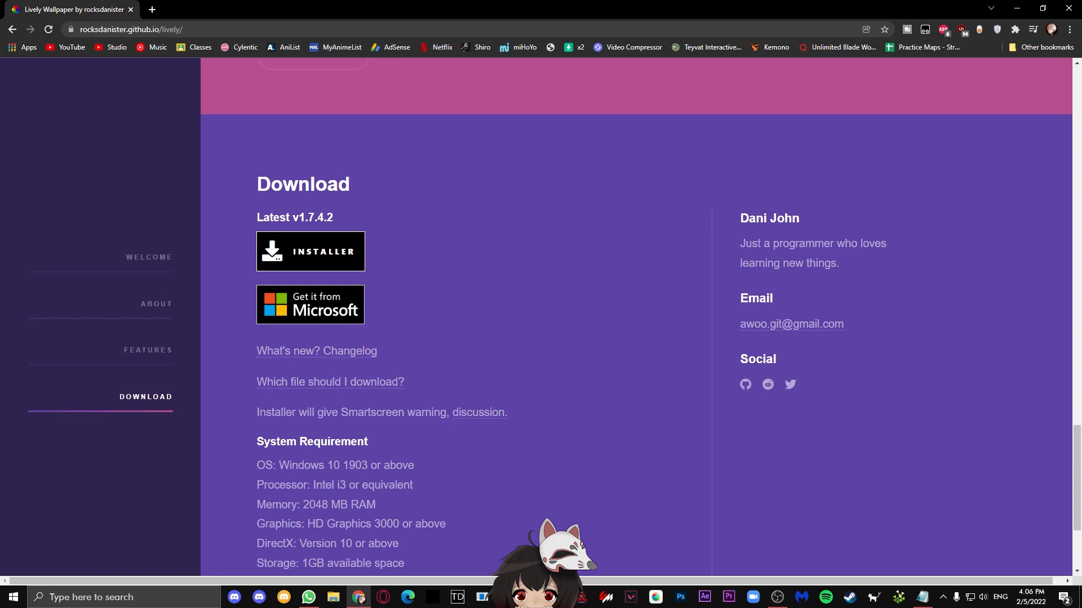
- Go from the Get it from Microsoft button to the Lively Wallpaper Store listing
left_click(310, 305)
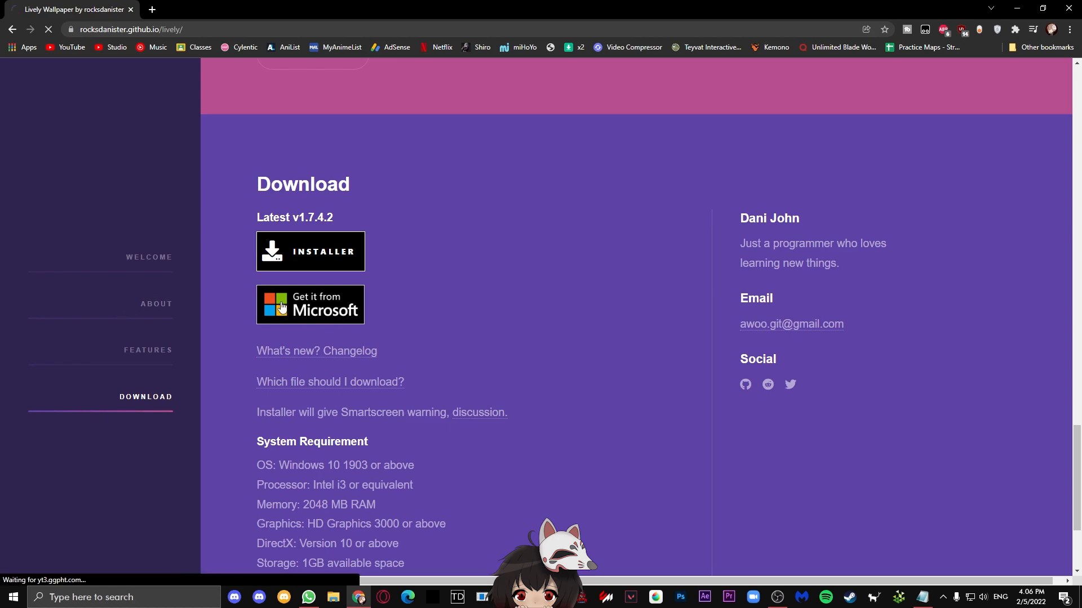
left_click(310, 305)
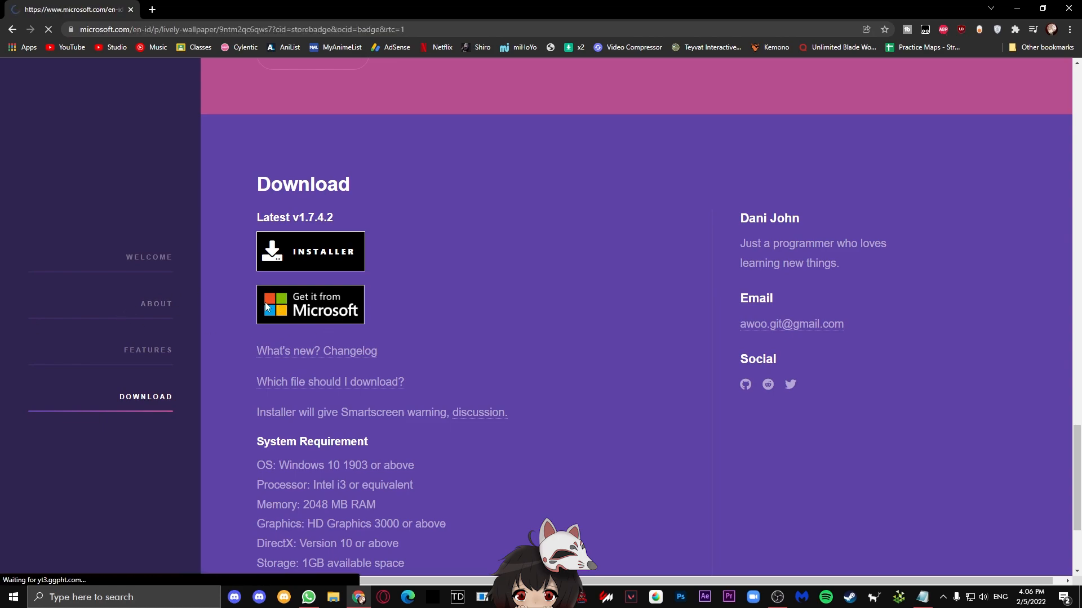
left_click(310, 306)
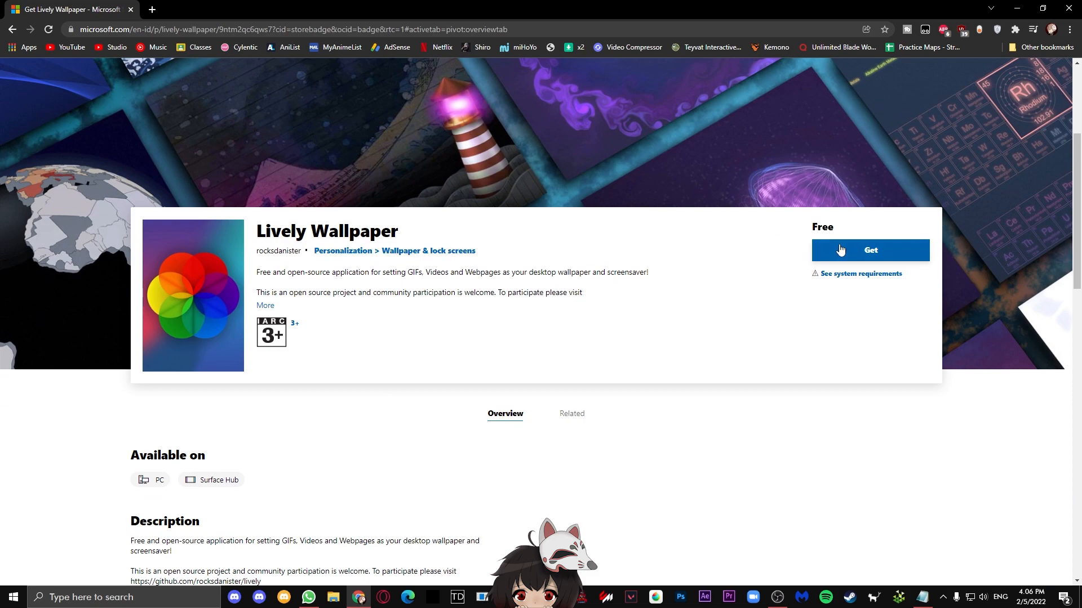
left_click(870, 250)
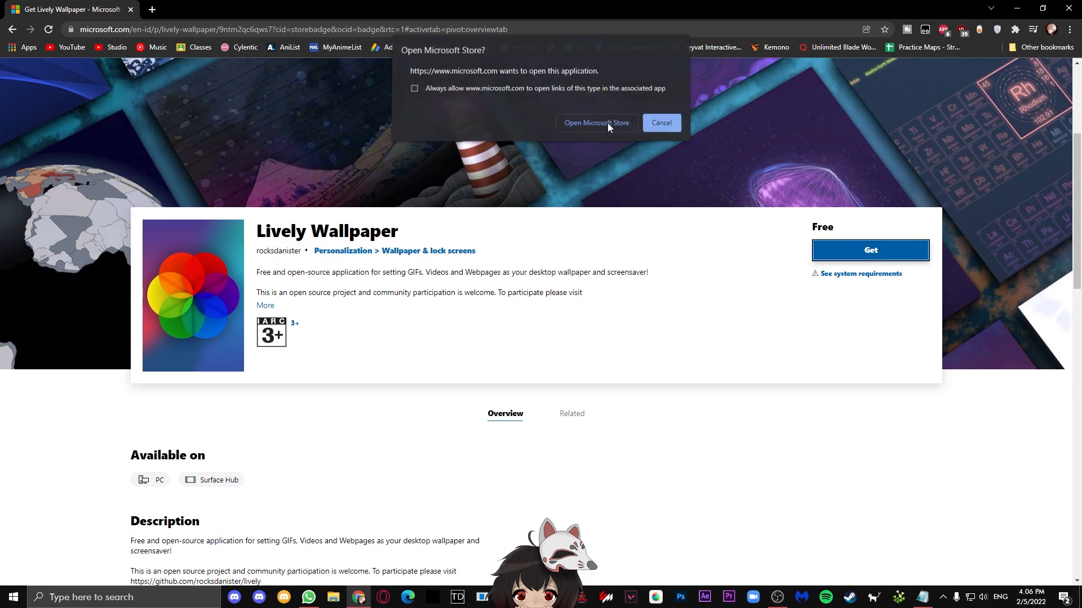
left_click(595, 123)
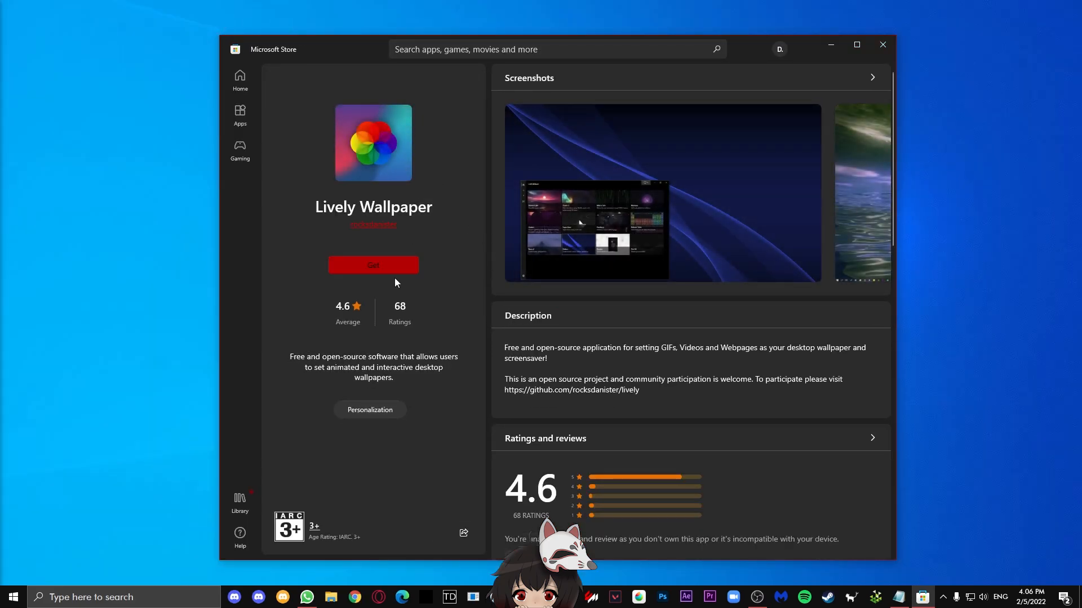
- Install Lively Wallpaper from the Store and view it in the library
left_click(373, 265)
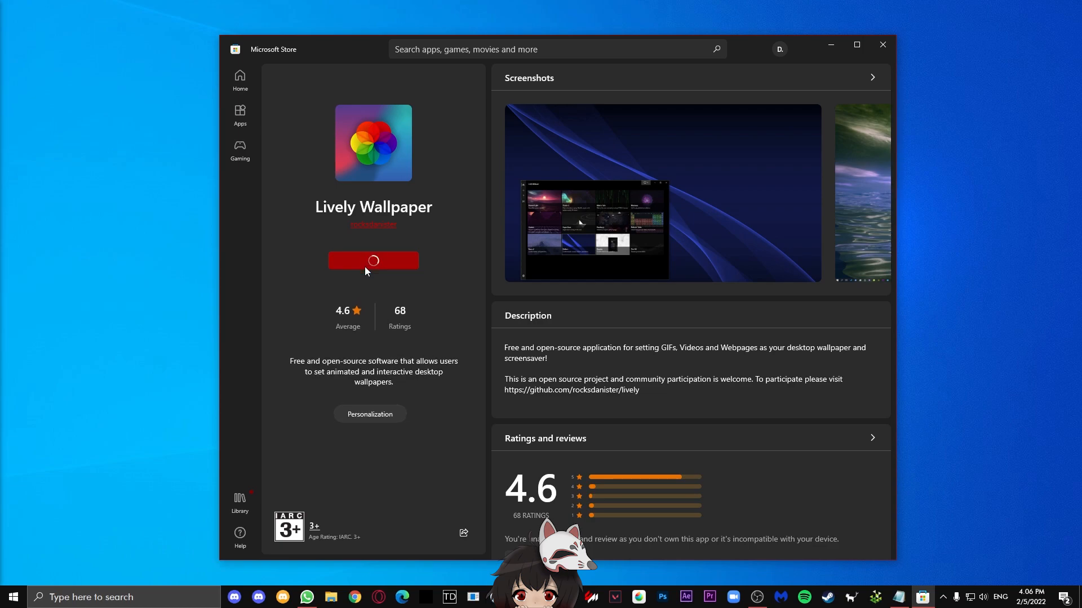
left_click(373, 260)
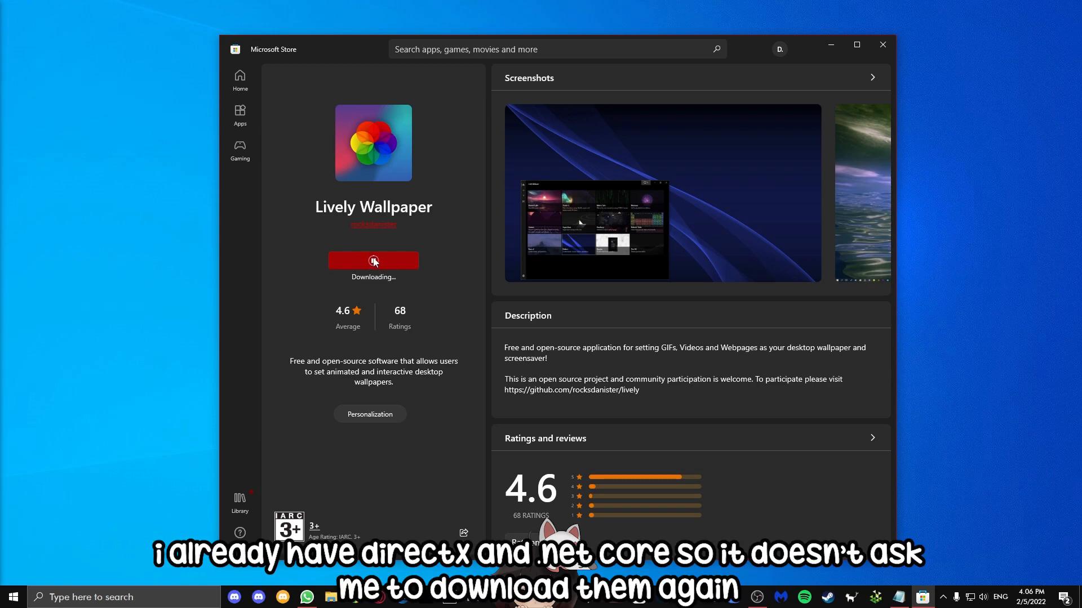
mouse_move(250, 443)
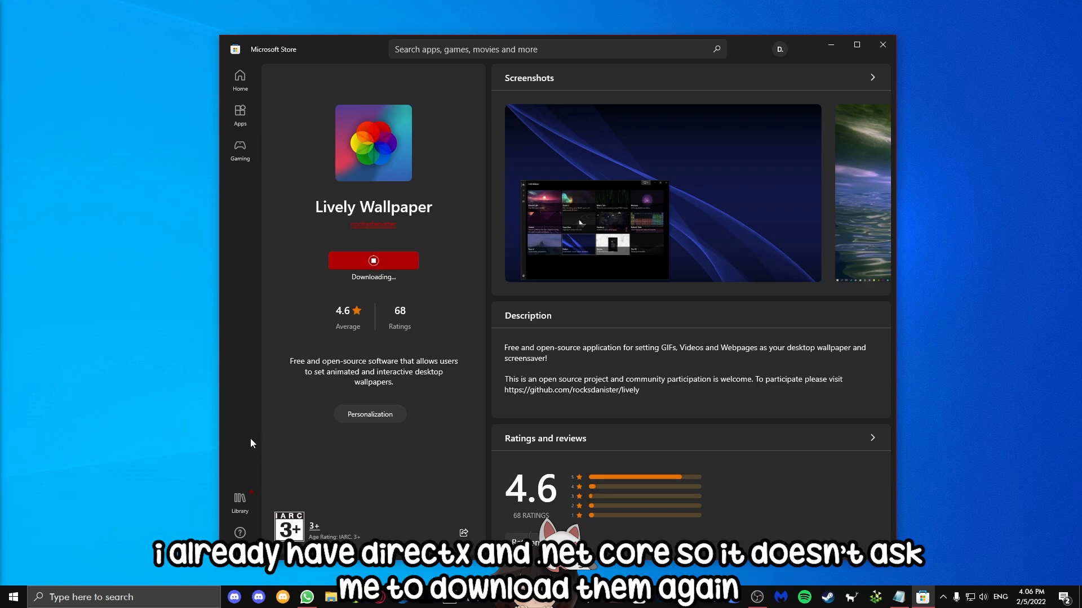
left_click(239, 500)
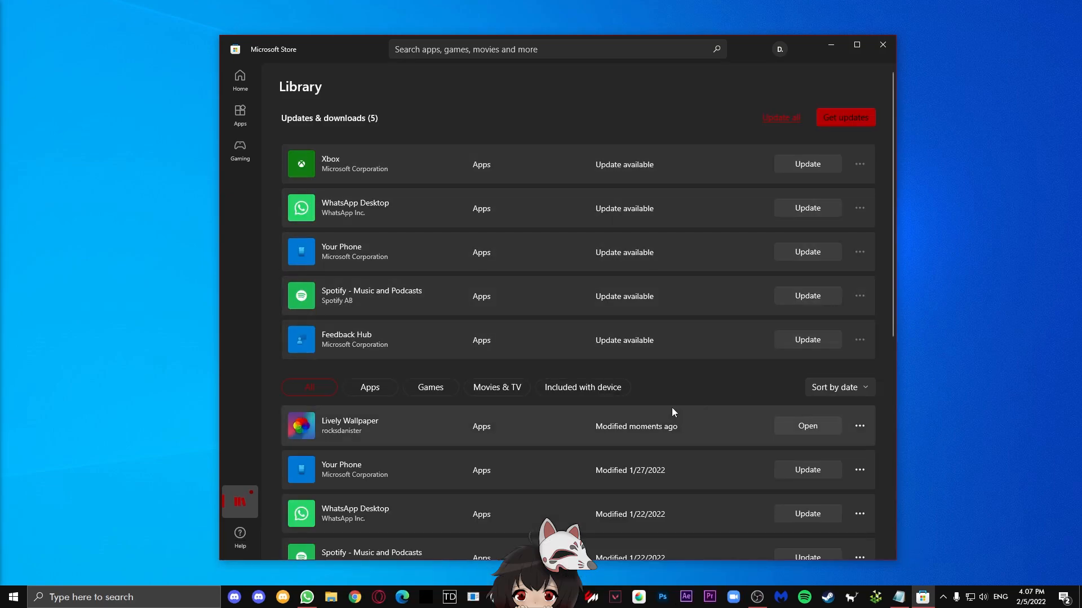
mouse_move(798, 429)
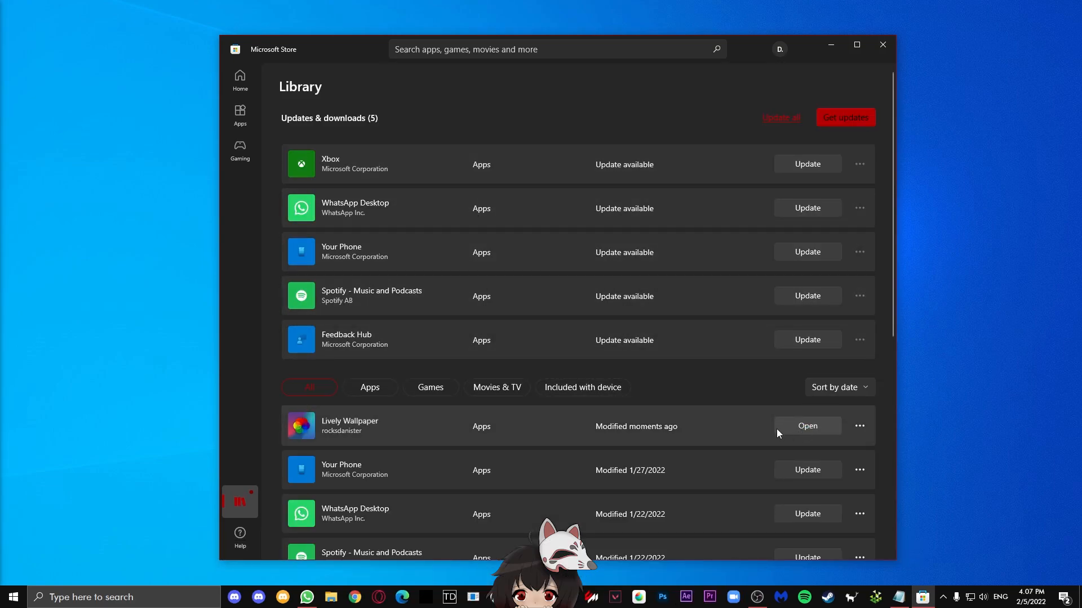
- Launch Lively Wallpaper from the Store library and check its Control Panel
left_click(807, 426)
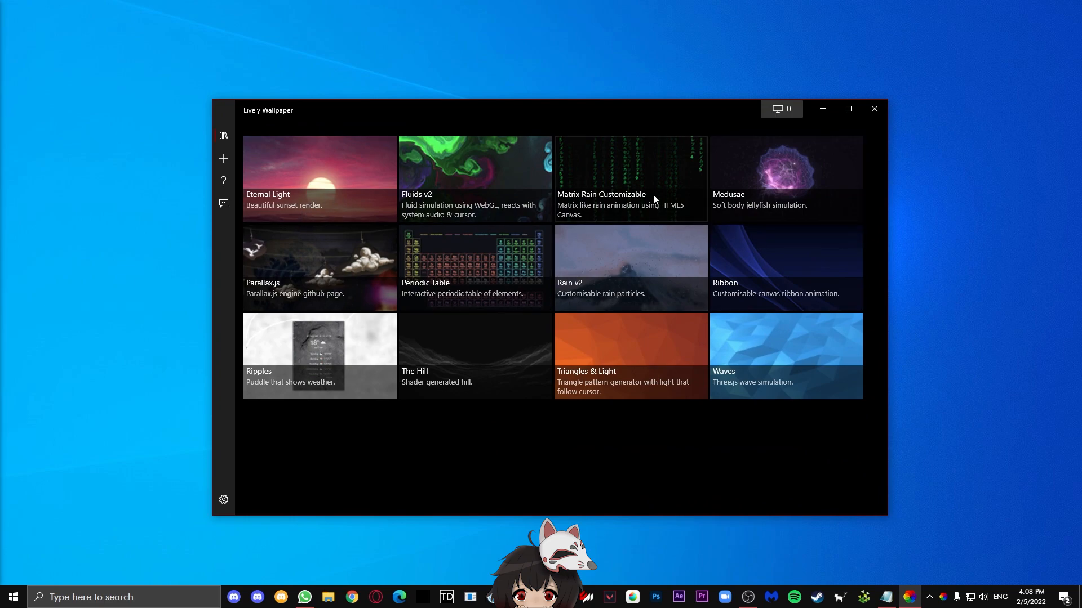
left_click(780, 109)
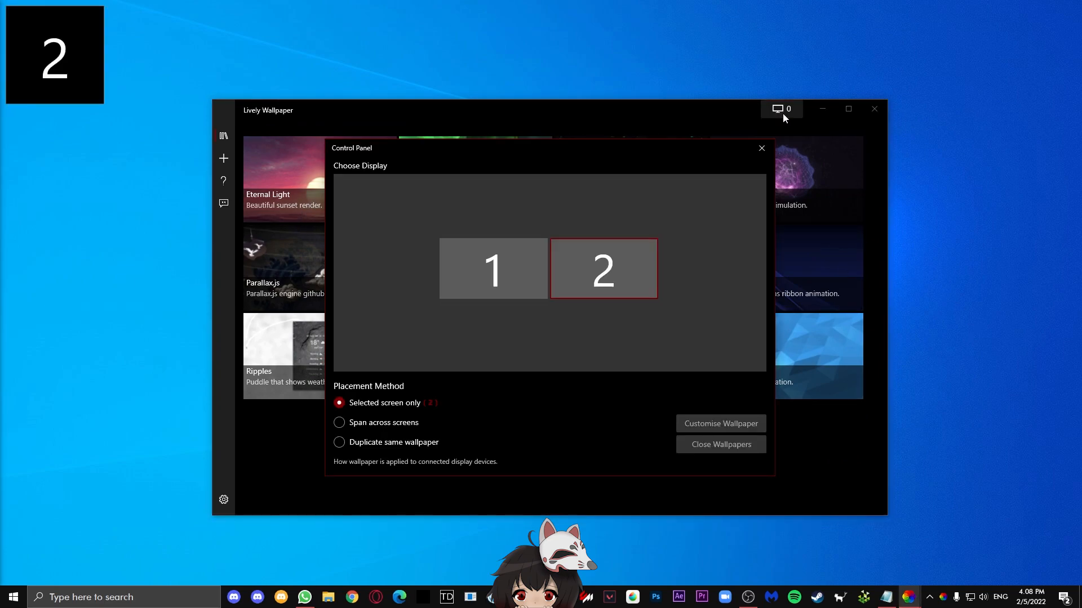
left_click(762, 149)
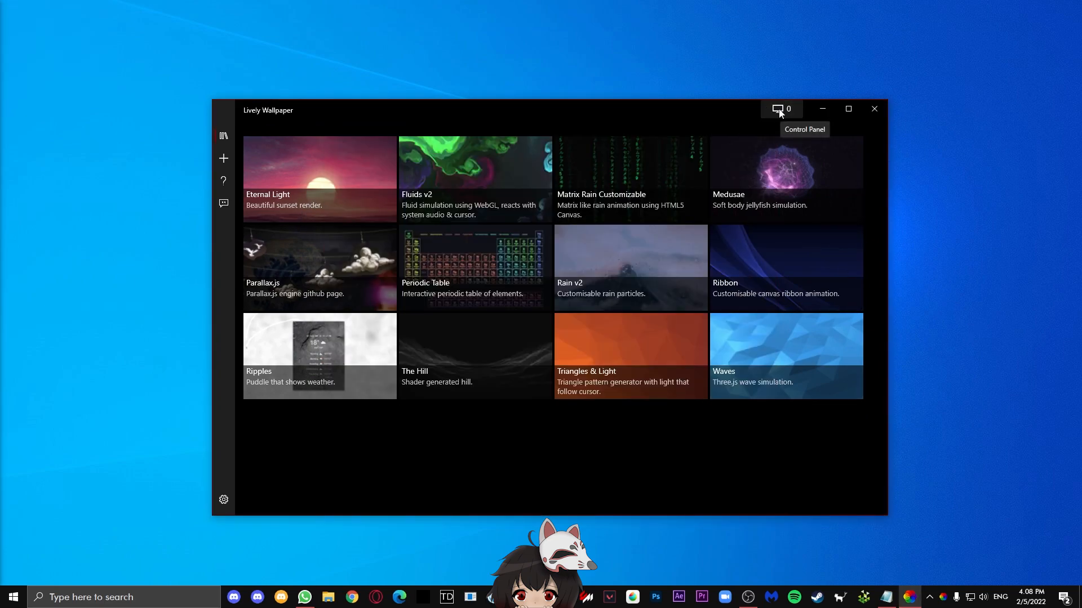
left_click(778, 109)
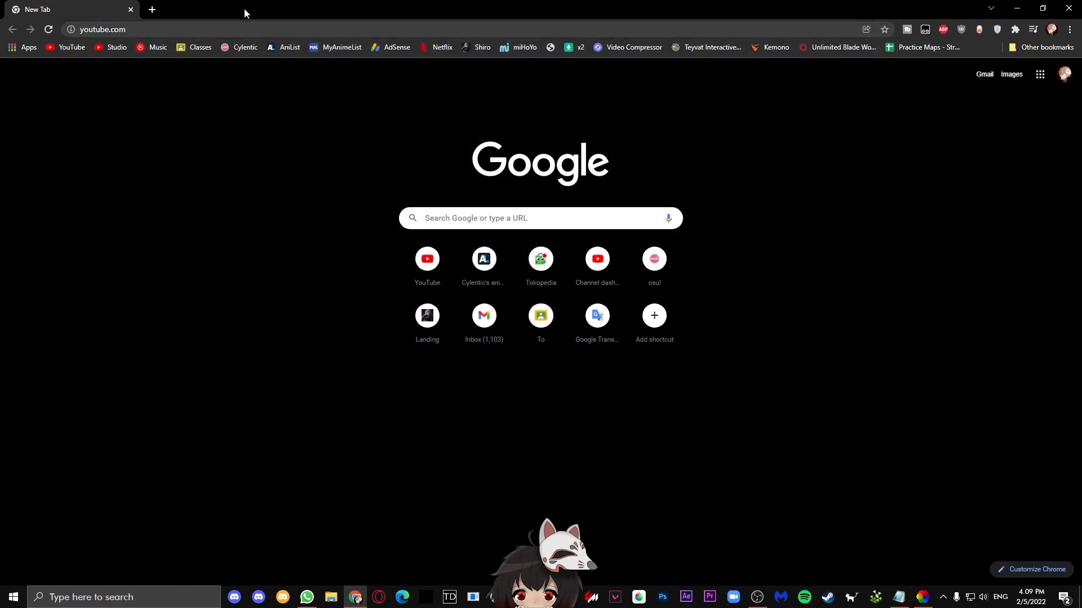
mouse_move(1059, 140)
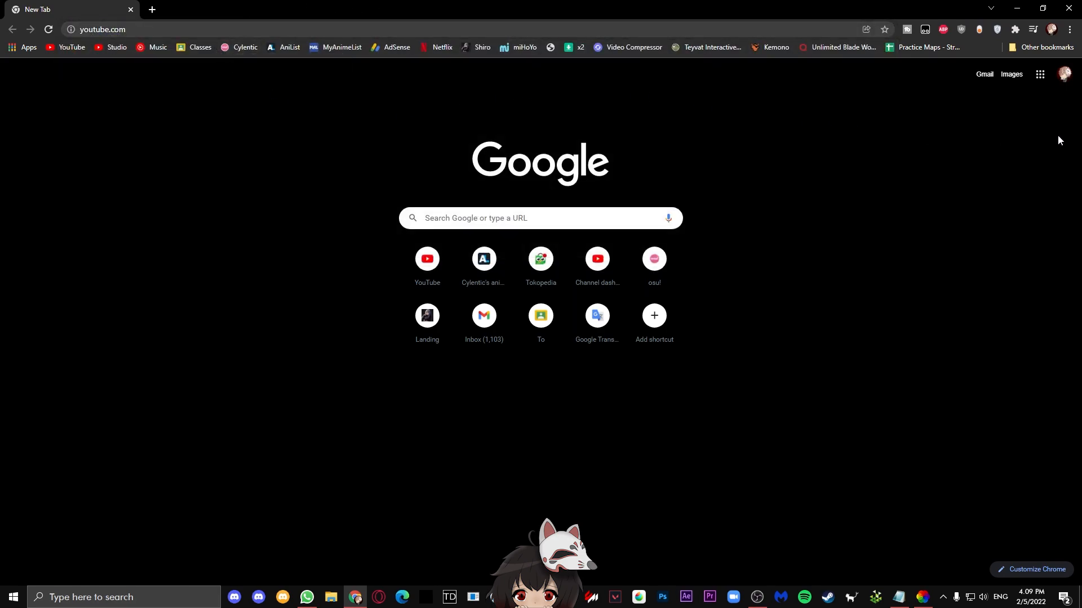
- Find the Anime Rain Loop wallpapers video on YouTube and play it full screen
left_click(426, 259)
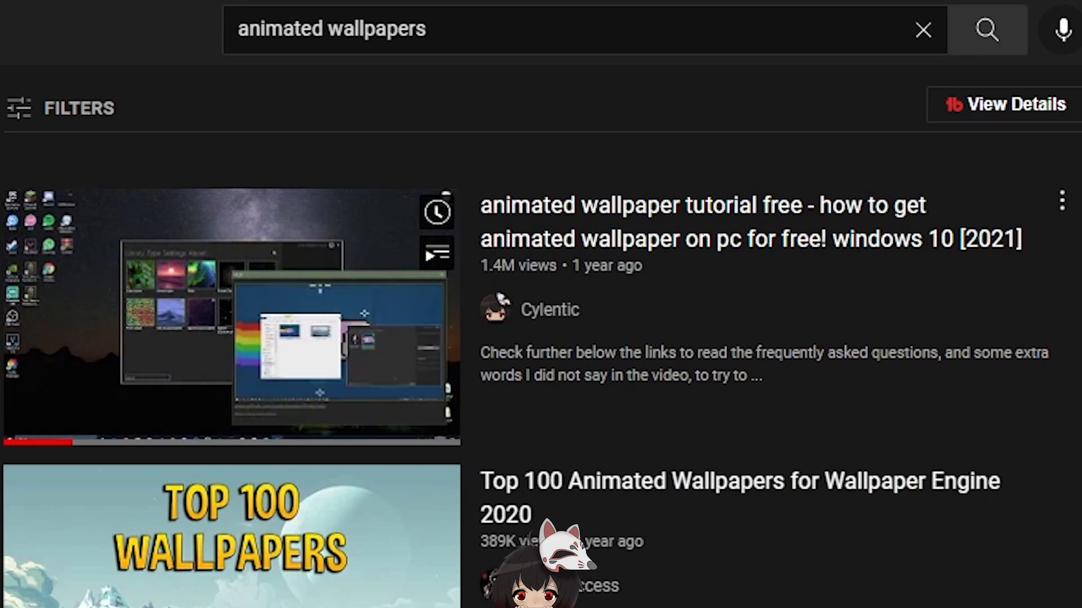
left_click(231, 318)
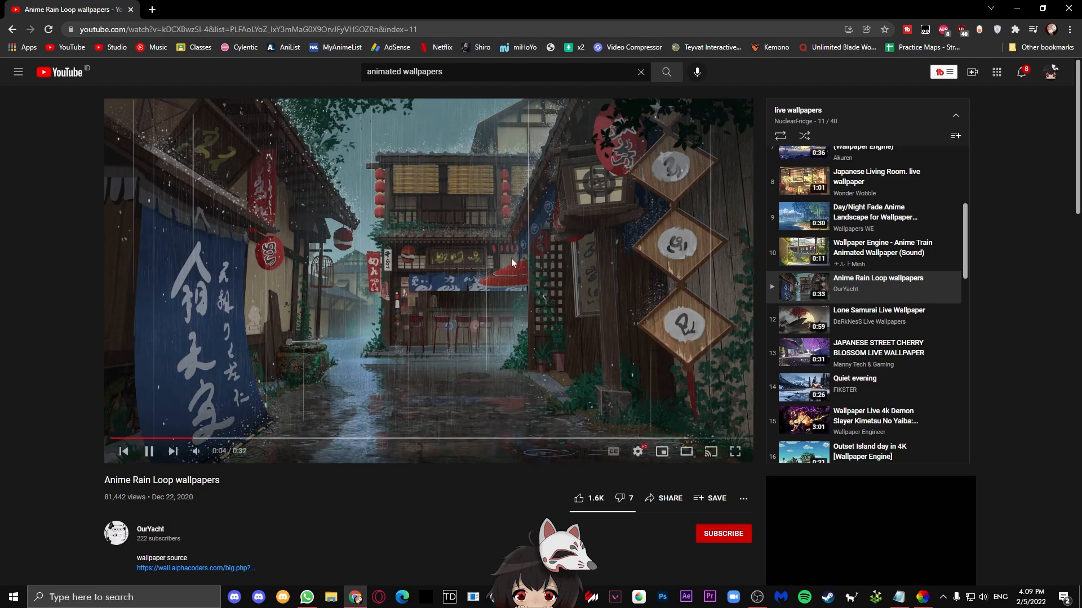
left_click(637, 451)
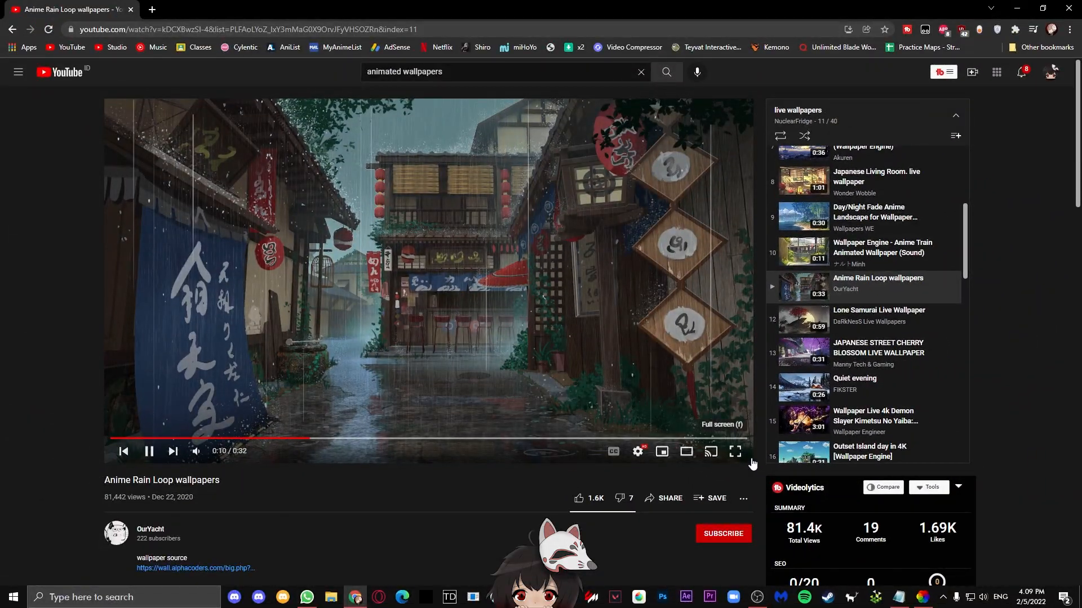
left_click(736, 451)
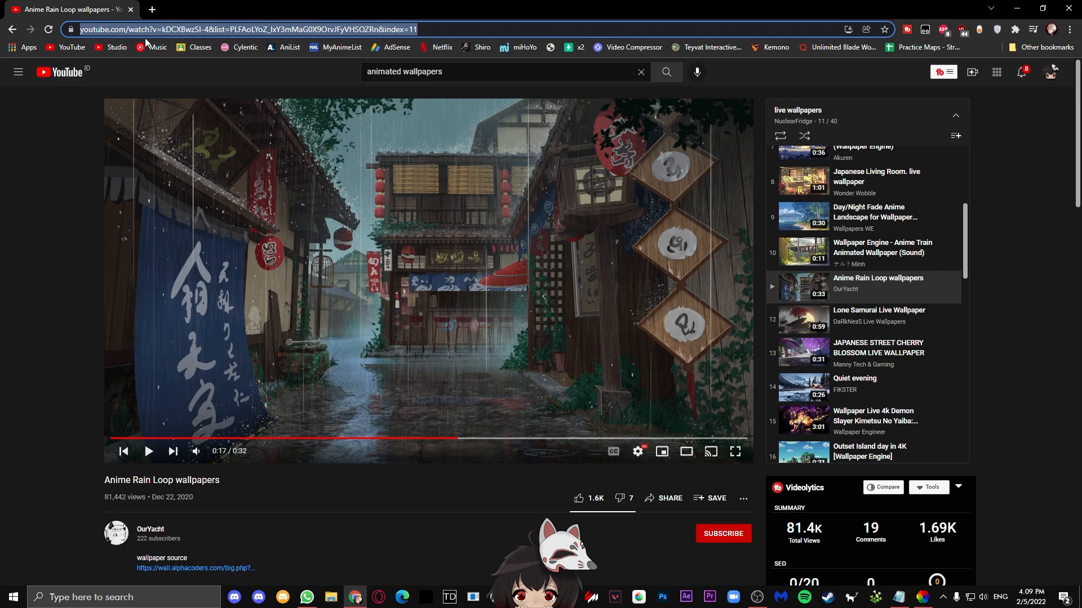
- Paste the YouTube link into savefrom.net and fetch its download options
left_click(206, 9)
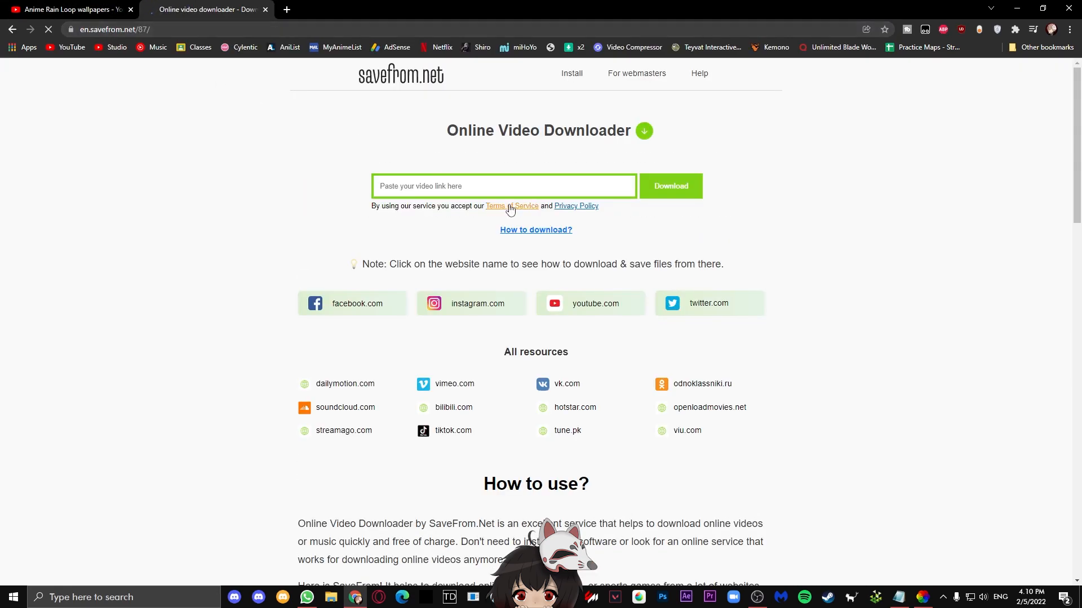
left_click(503, 185)
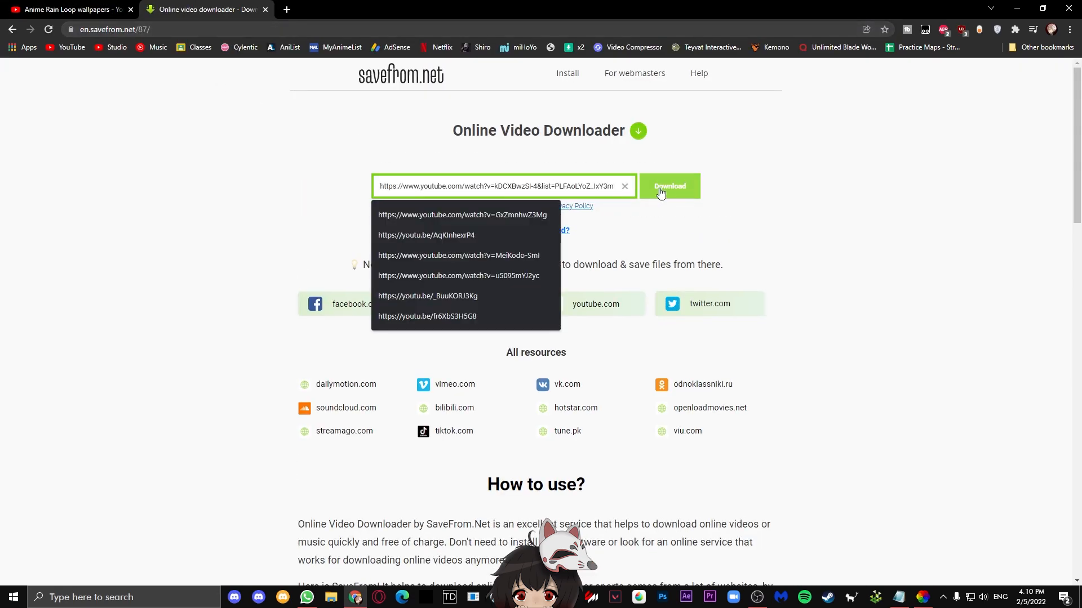
left_click(668, 186)
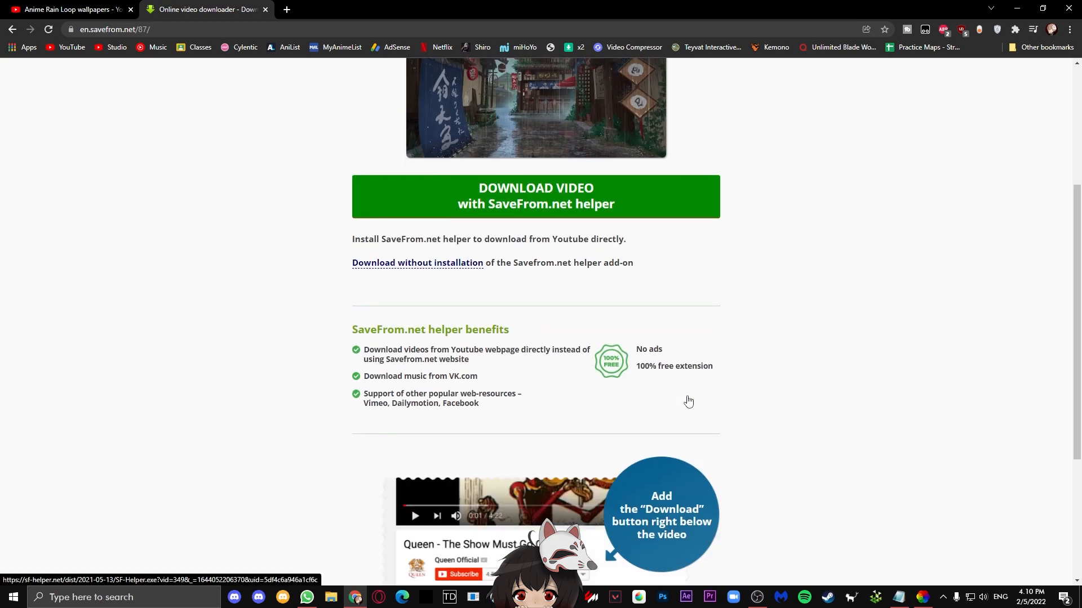
- Save the rain loop video to the computer as an MP4
scroll("up", 3)
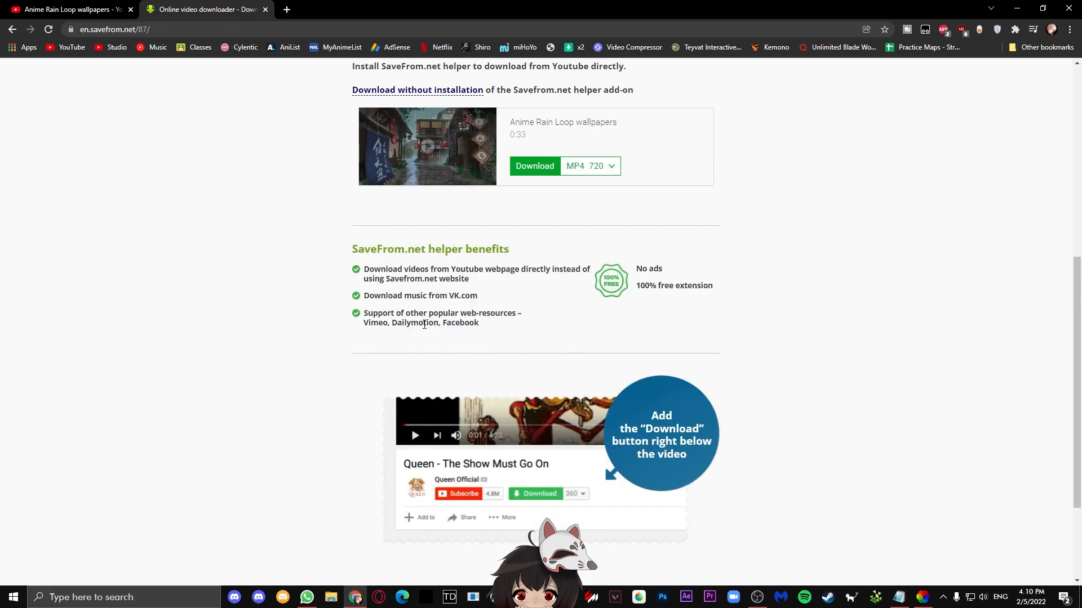
scroll("up", 3)
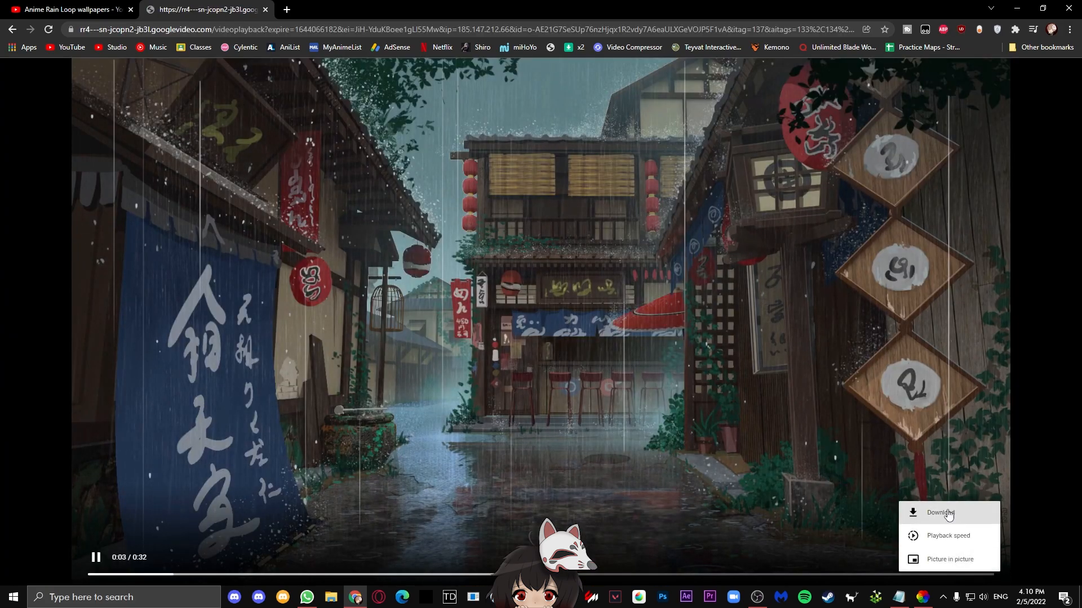
left_click(940, 516)
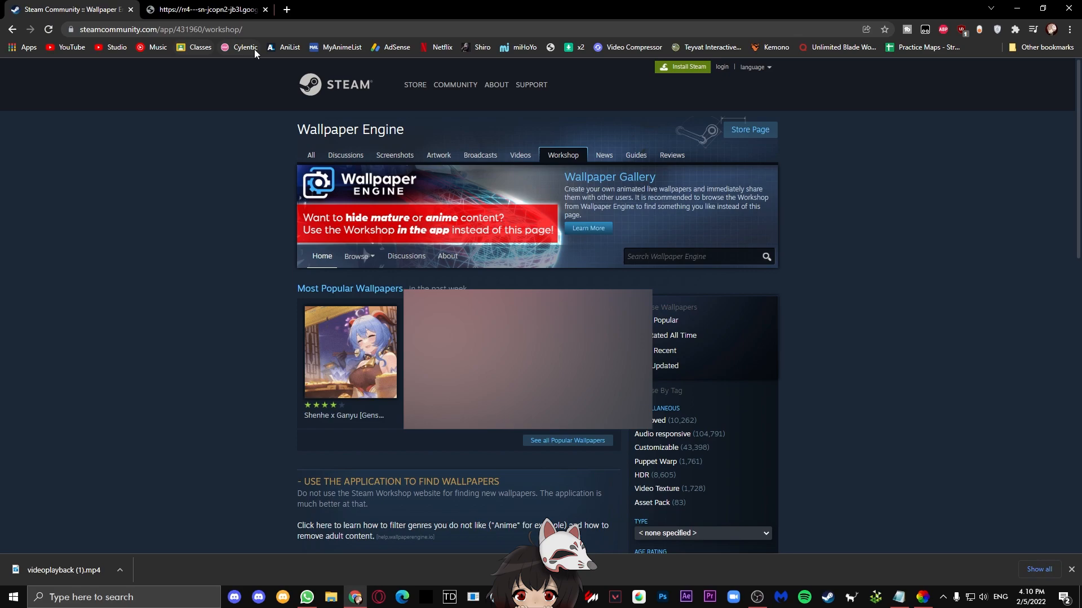
mouse_move(112, 79)
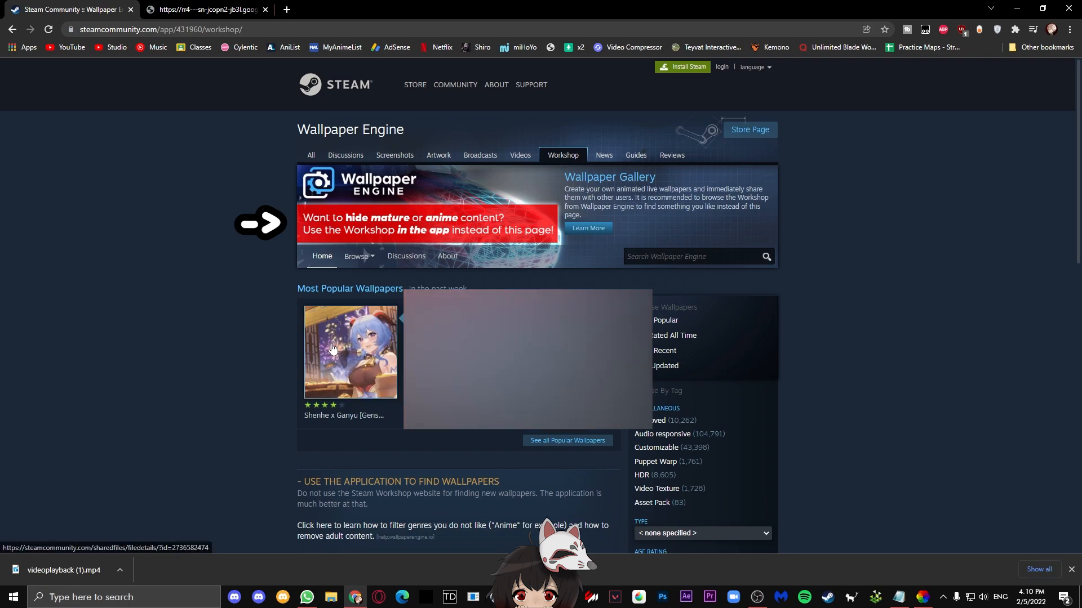
- Filter the Wallpaper Engine workshop to Video and open the Shenhe x Ganyu wallpaper page
scroll("down", 3)
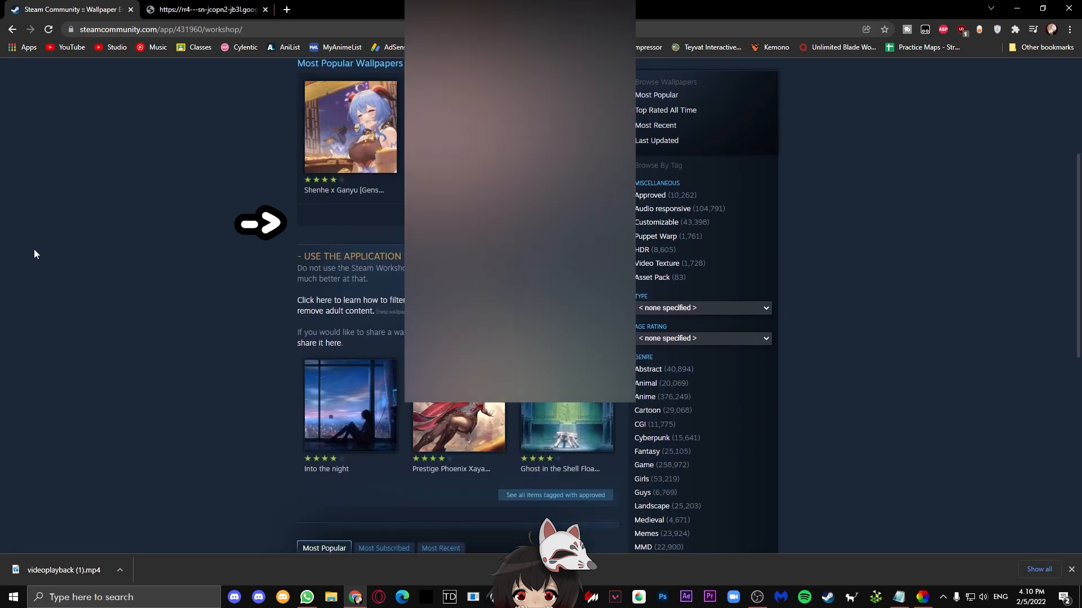
scroll("down", 3)
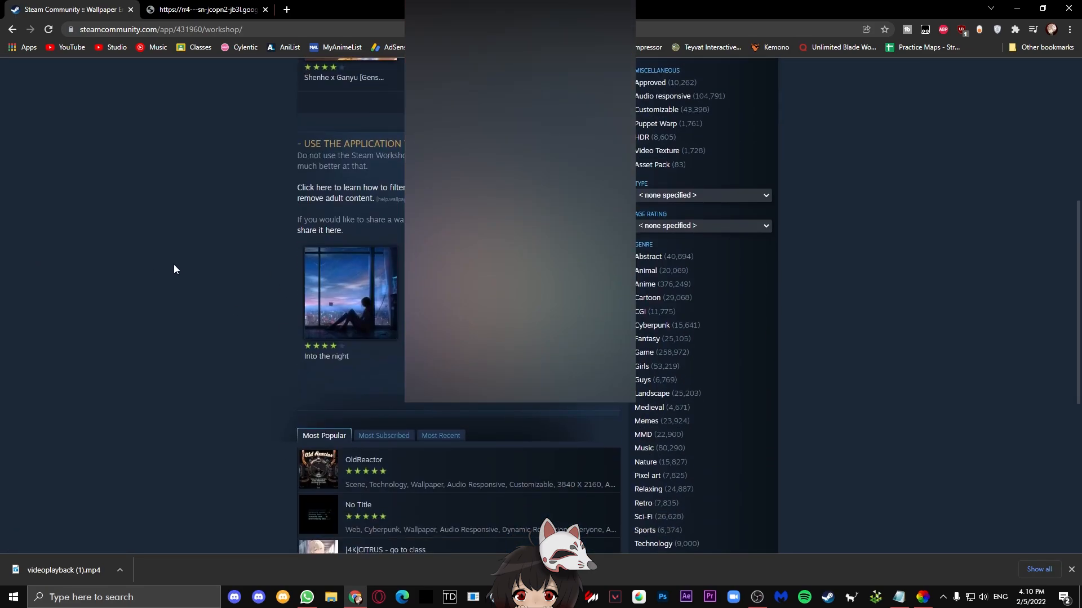
scroll("up", 3)
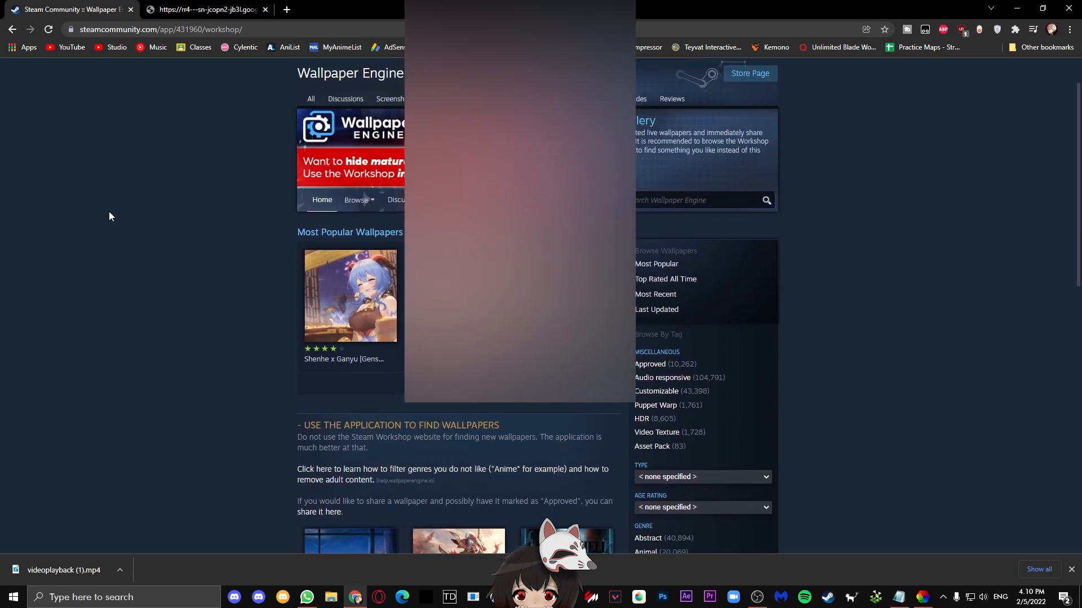
scroll("down", 3)
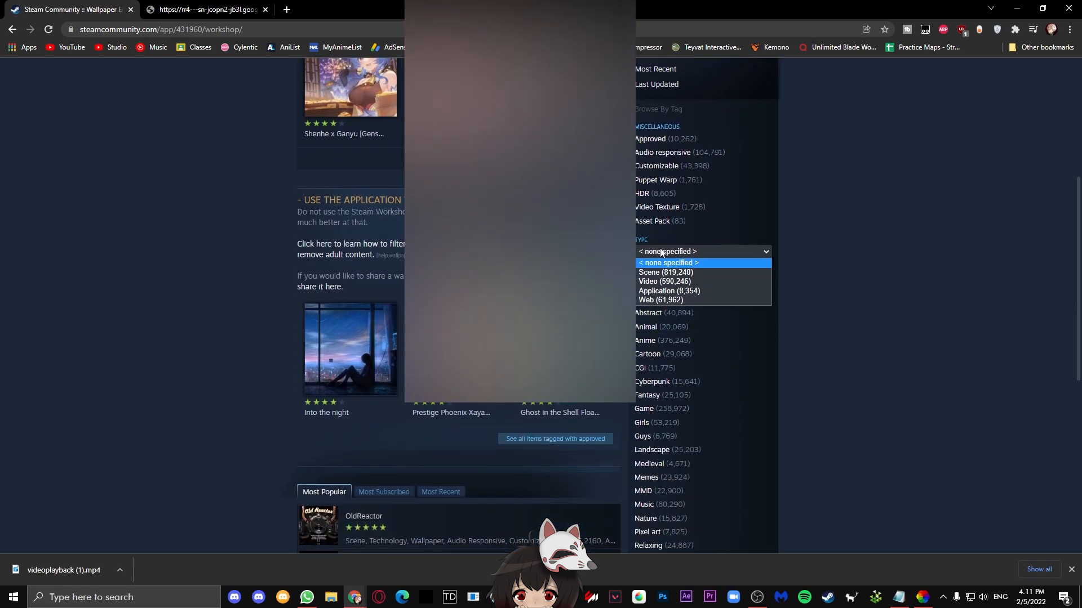
left_click(664, 282)
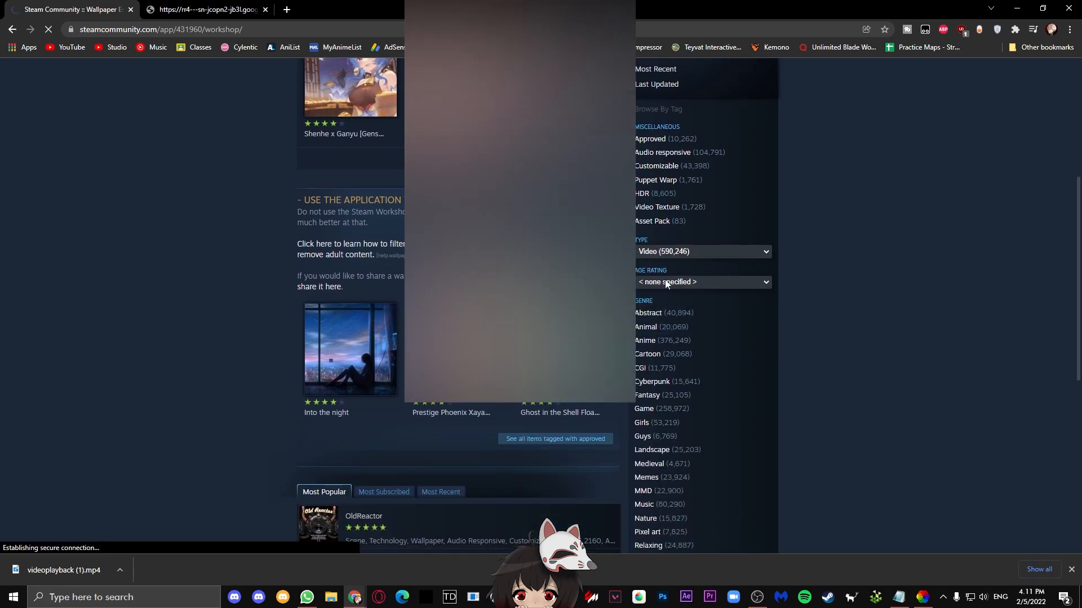
left_click(350, 87)
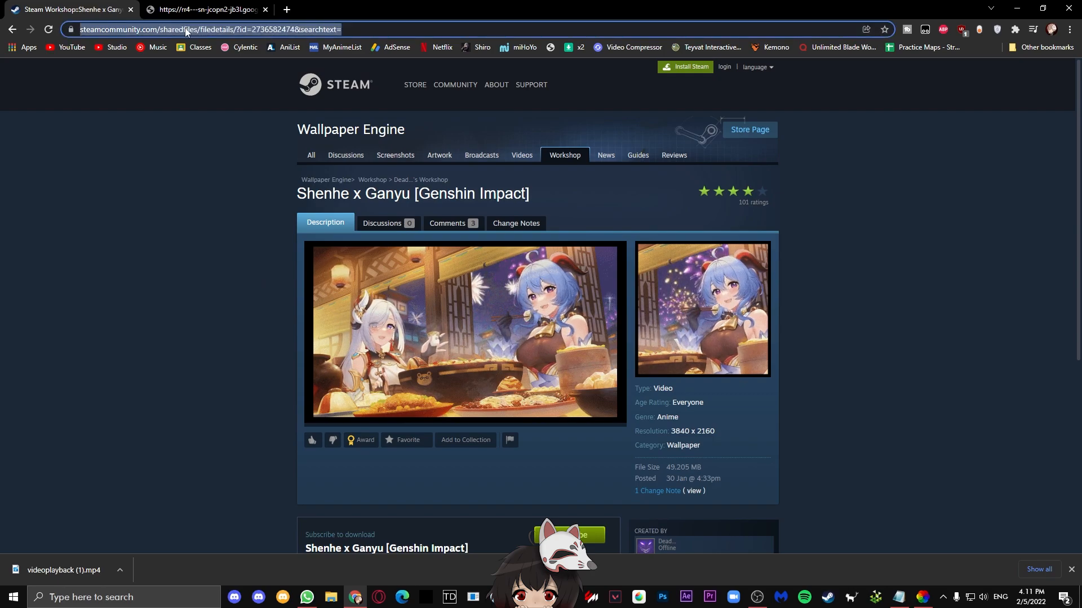
- Download the Shenhe x Ganyu files via Steam Workshop Downloader and extract the zip
left_click(204, 9)
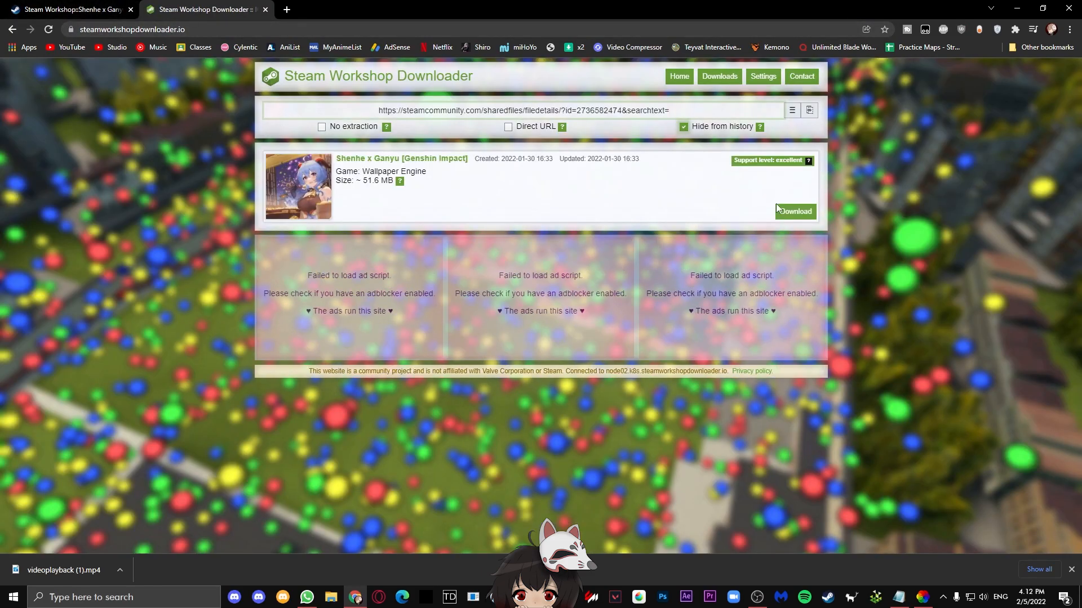
left_click(793, 210)
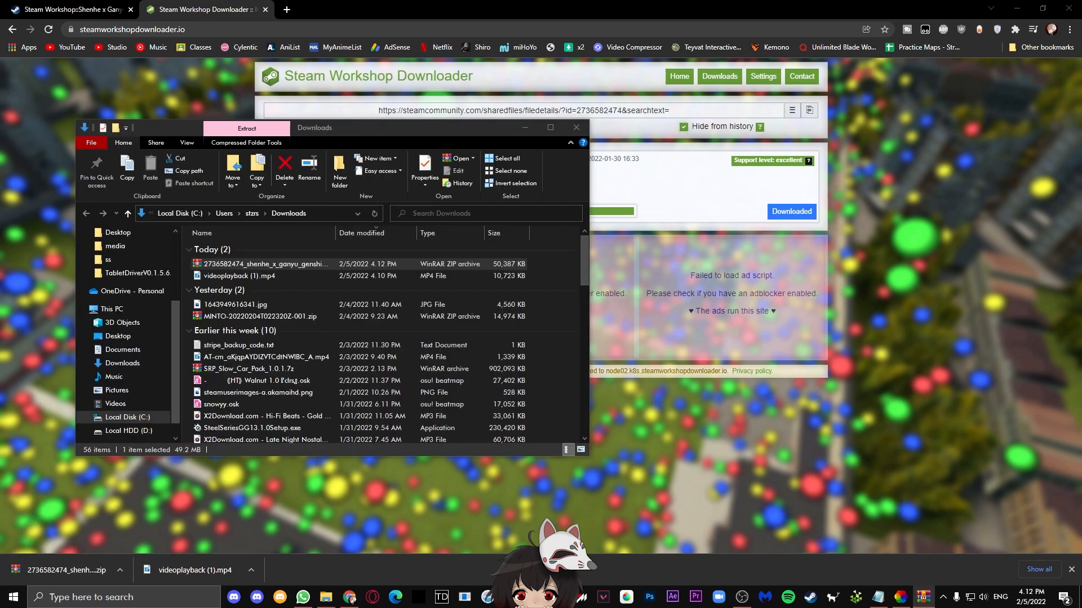
right_click(262, 264)
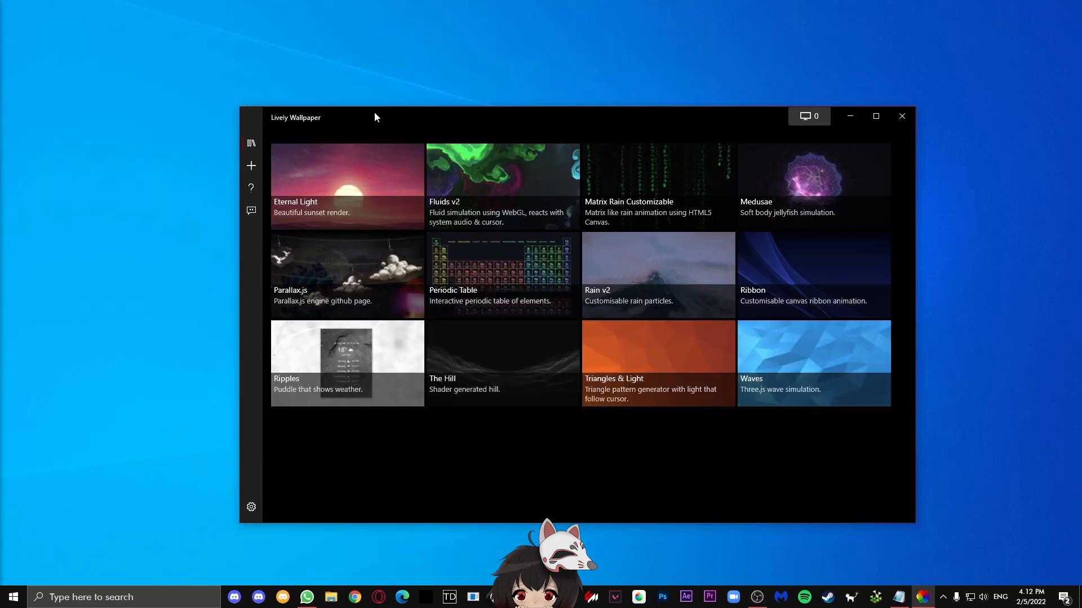
- Start a new library entry from the shenheXganyu.MP4 file
left_click(876, 116)
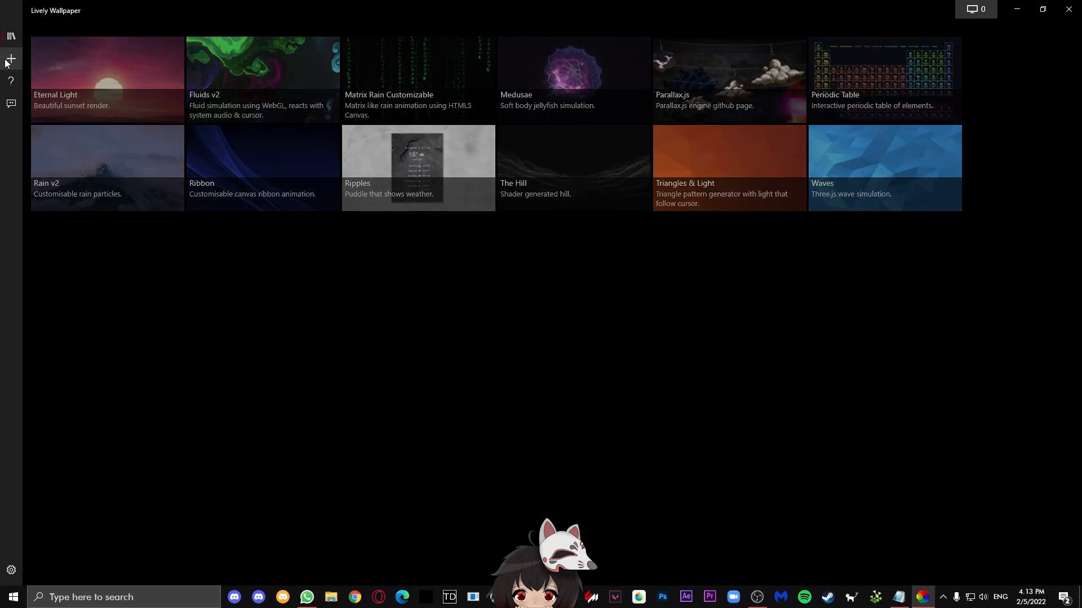
left_click(10, 59)
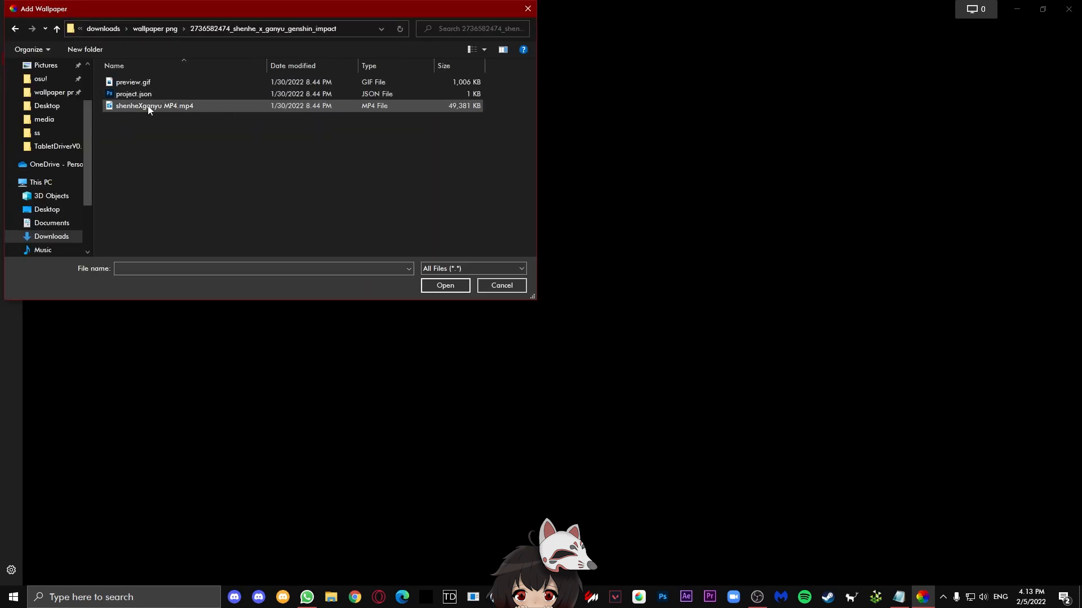
left_click(444, 285)
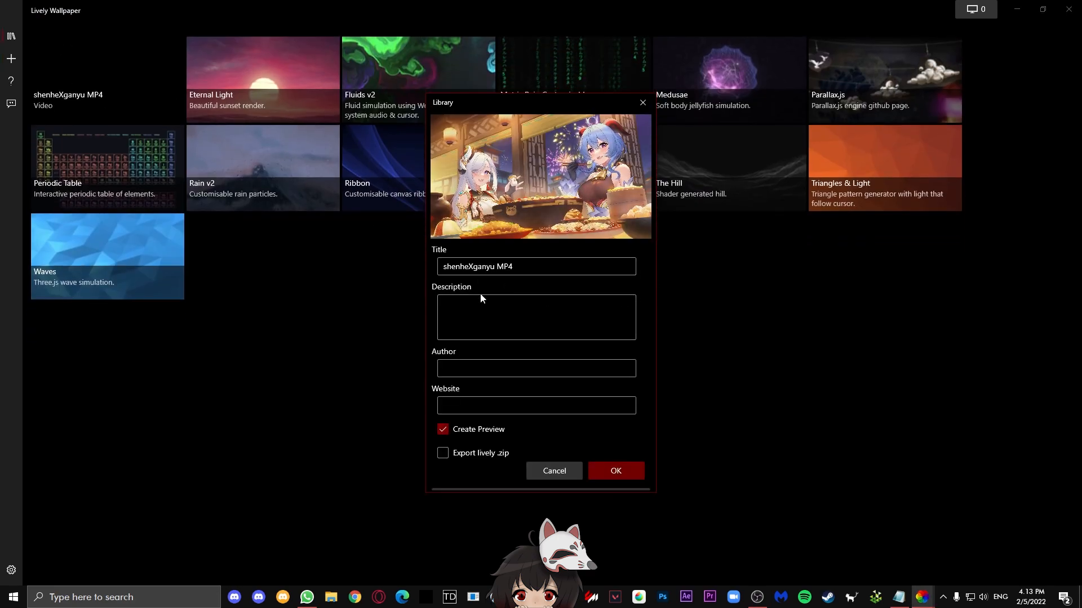
- Title and describe the entry as 'a', confirm it and apply it as the desktop wallpaper
left_click(534, 266)
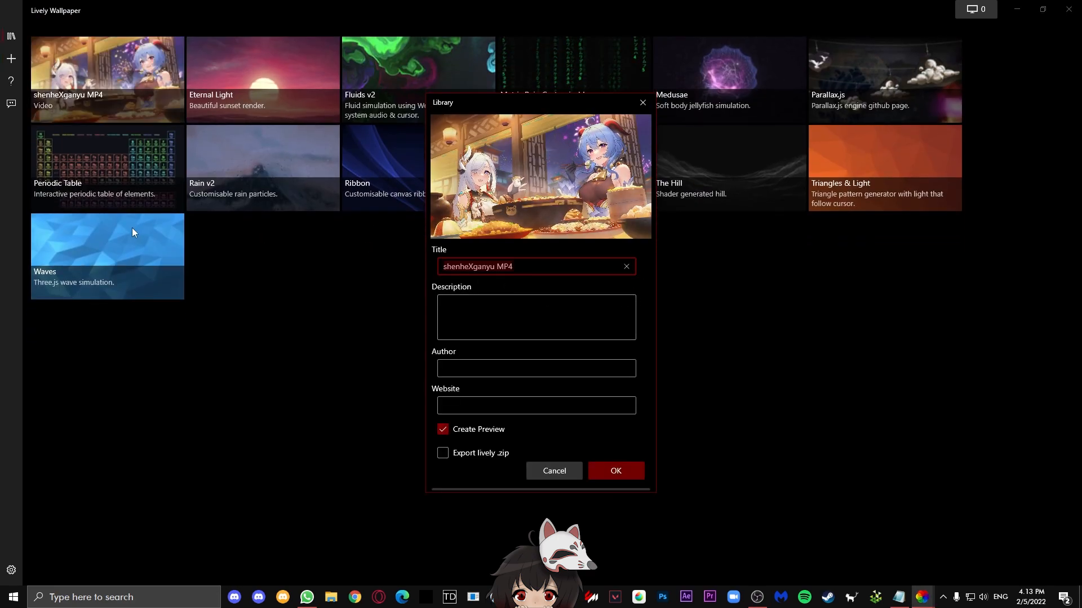
type("a")
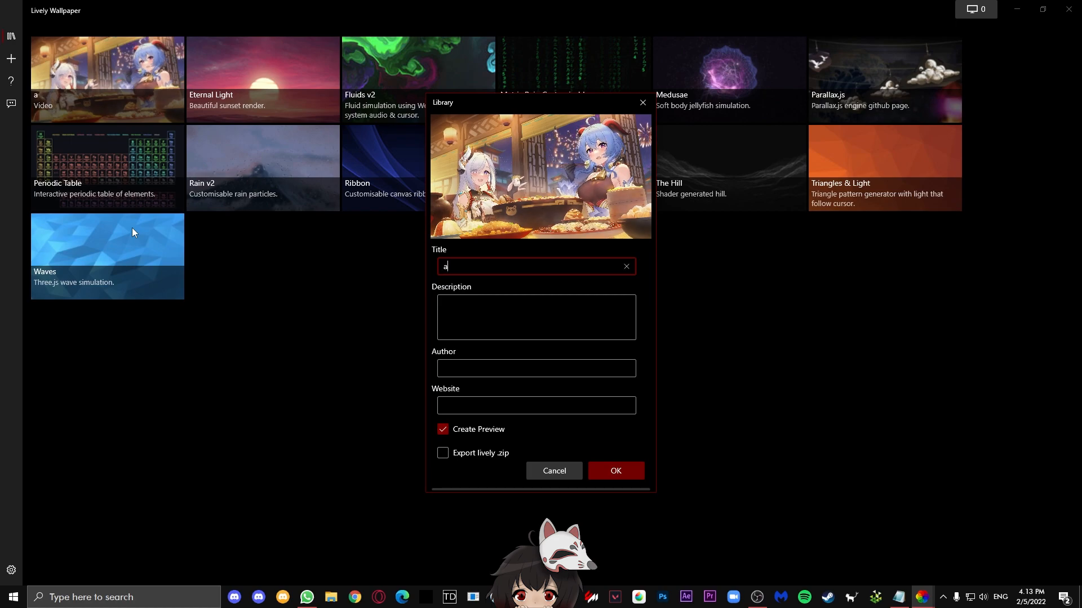
left_click(535, 317)
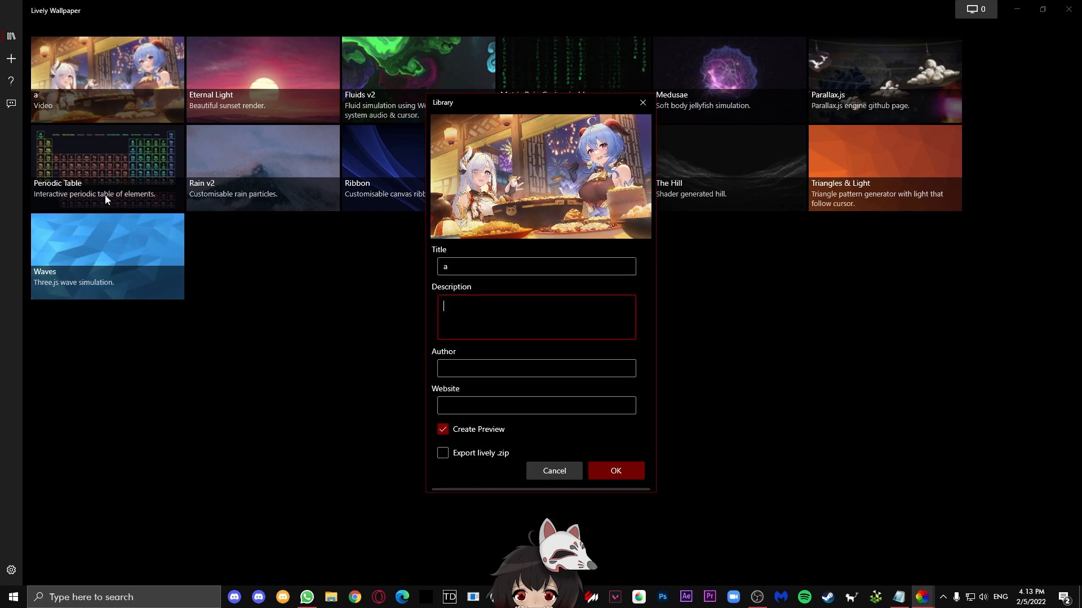
type("a")
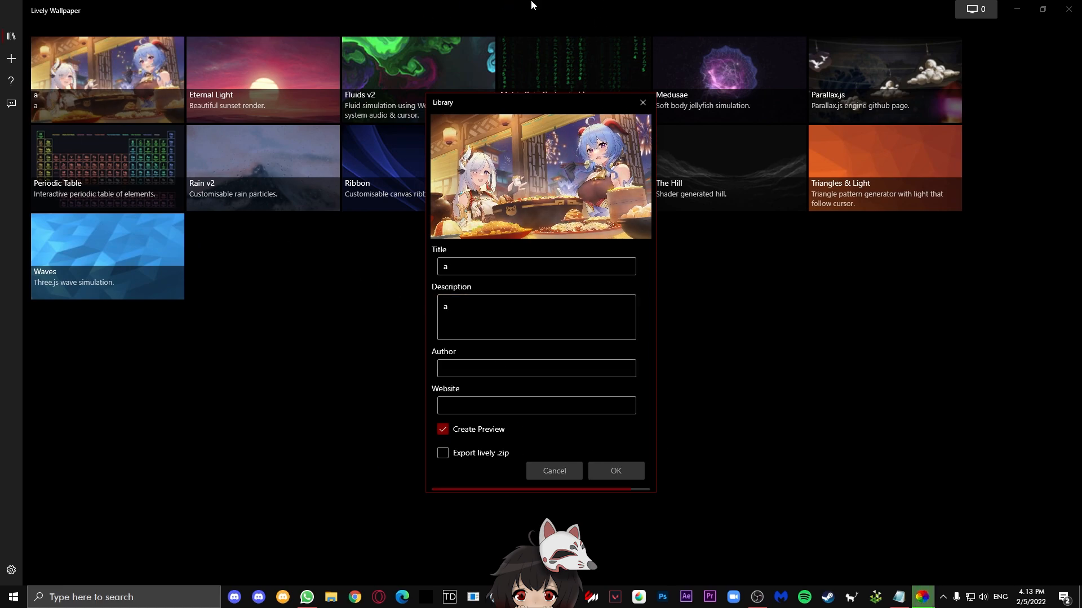
mouse_move(666, 5)
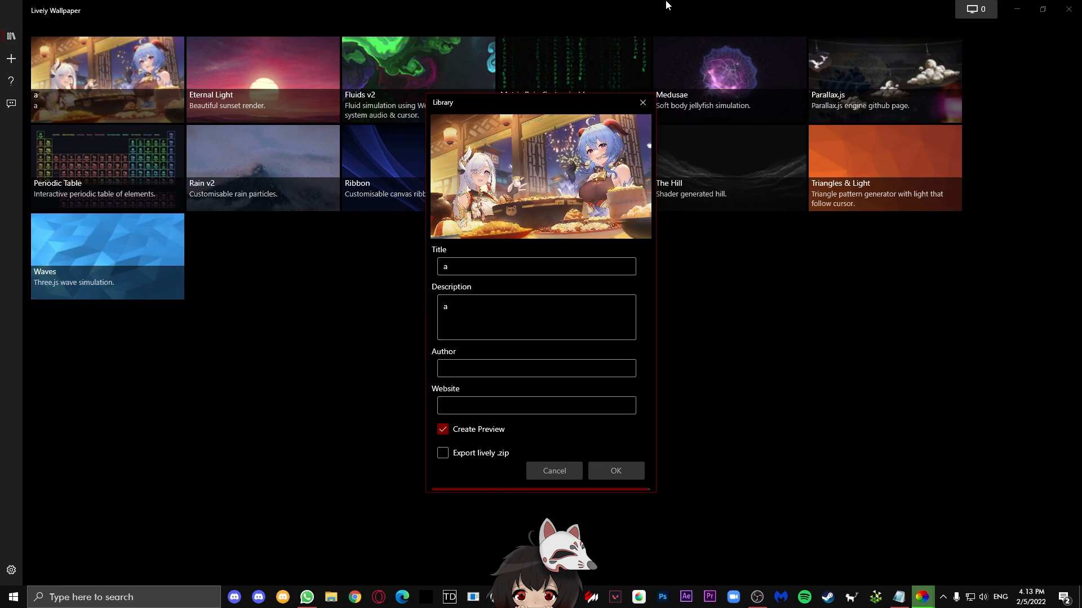
left_click(614, 471)
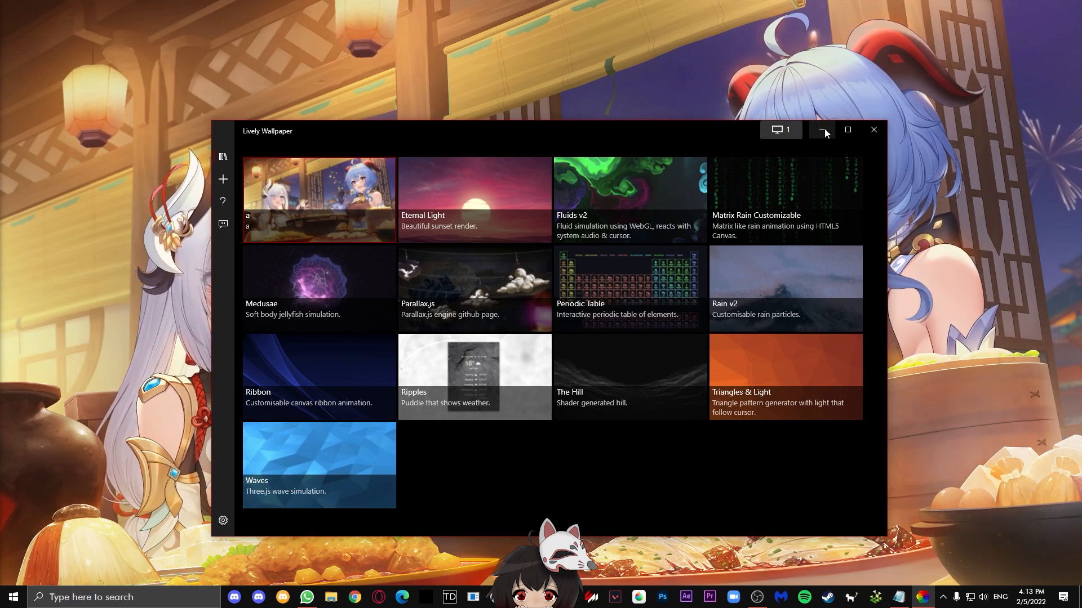
left_click(822, 129)
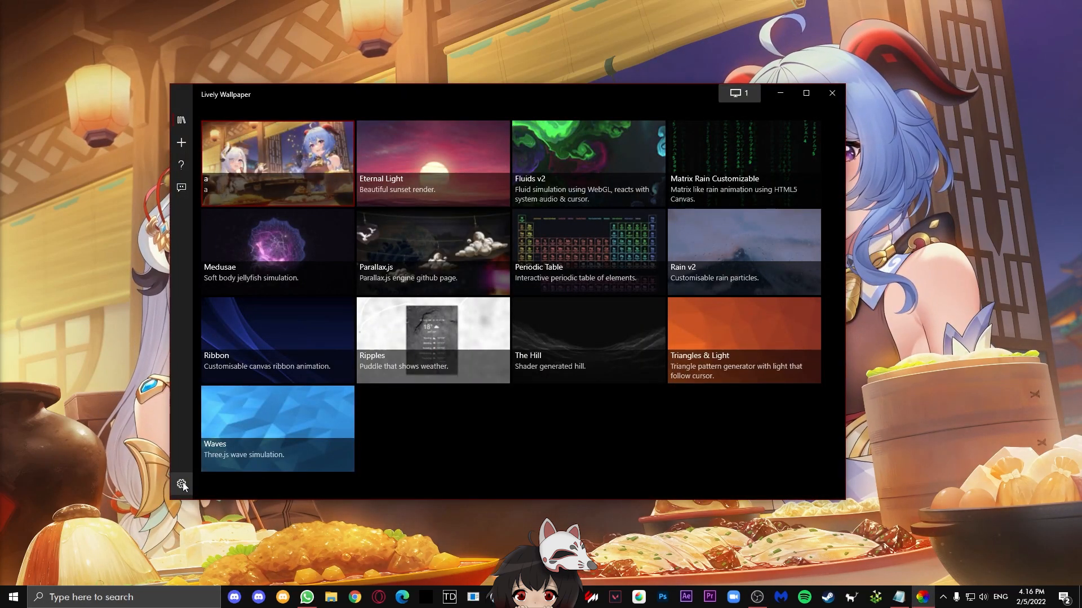
left_click(181, 484)
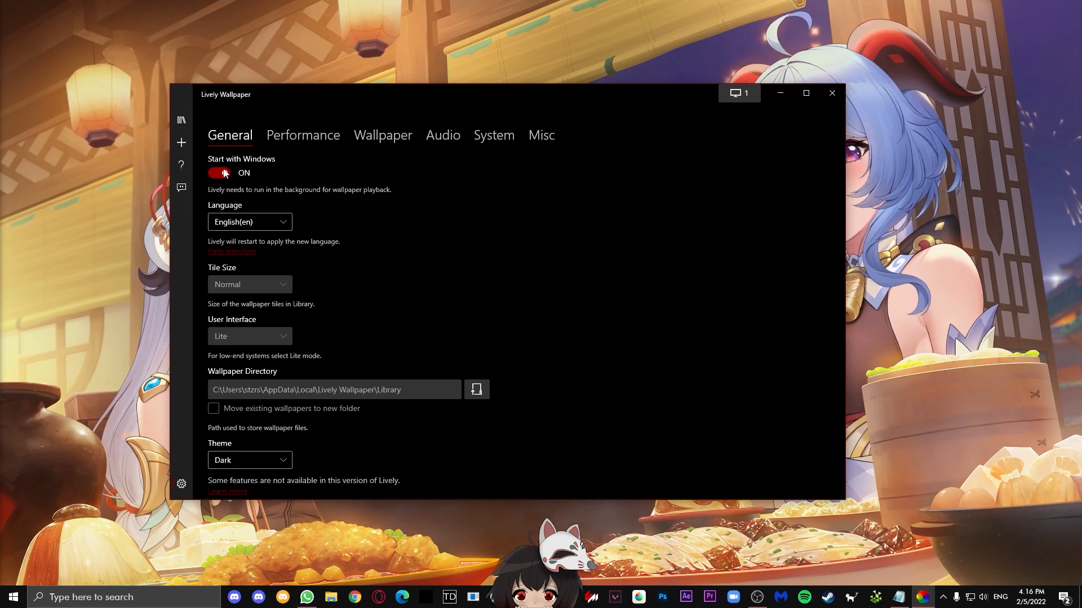
left_click(249, 222)
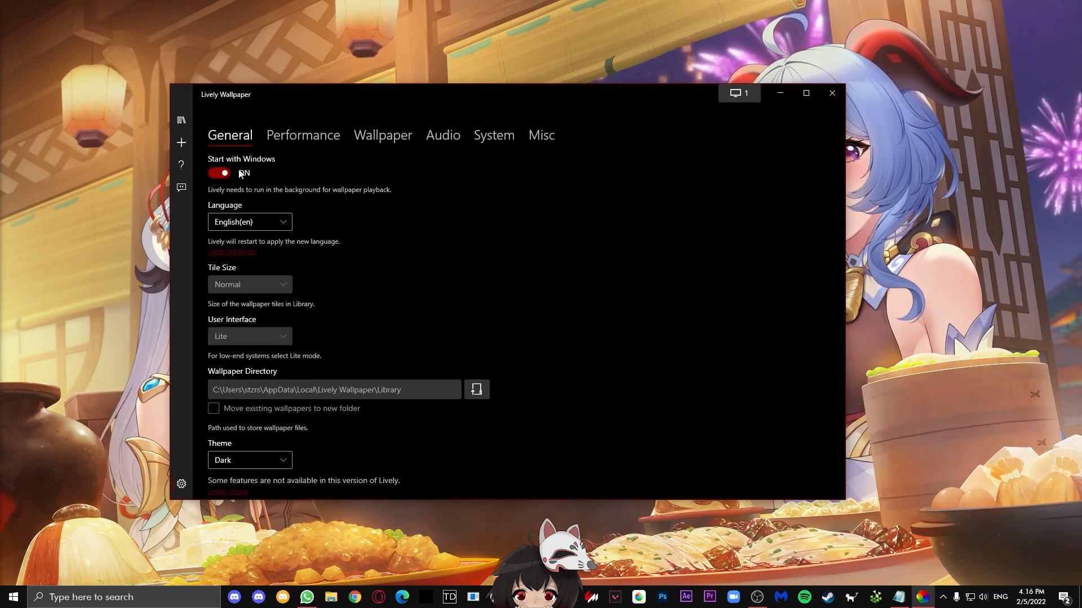
left_click(254, 450)
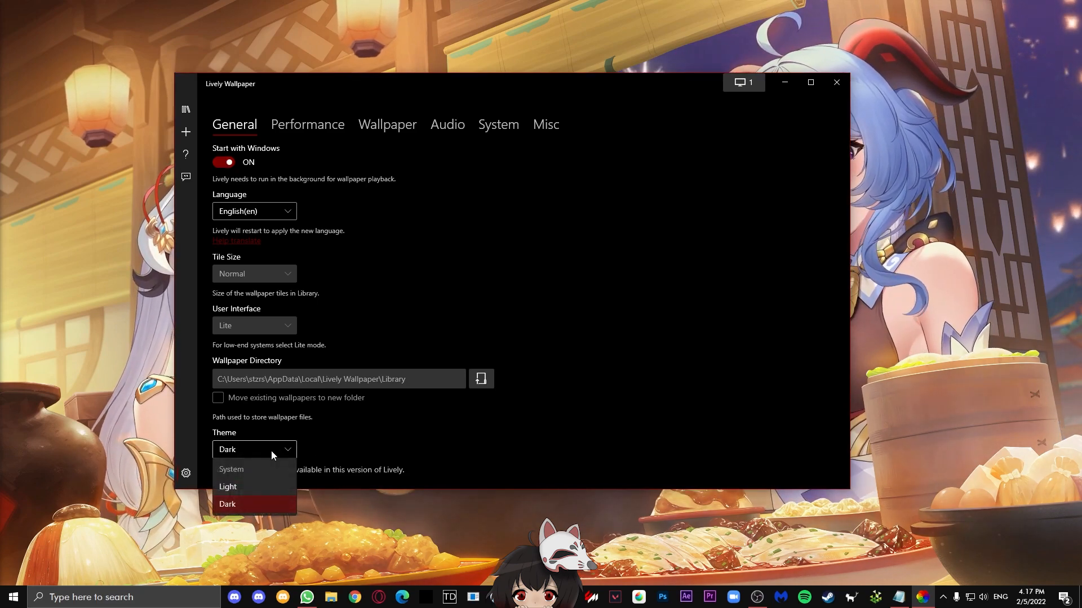
left_click(226, 504)
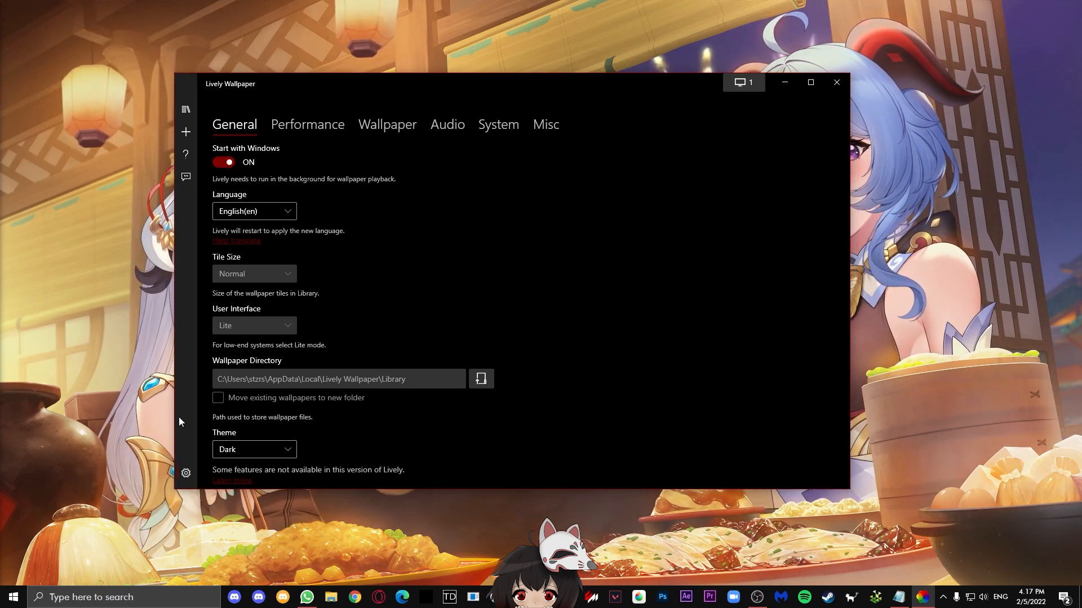
left_click(254, 450)
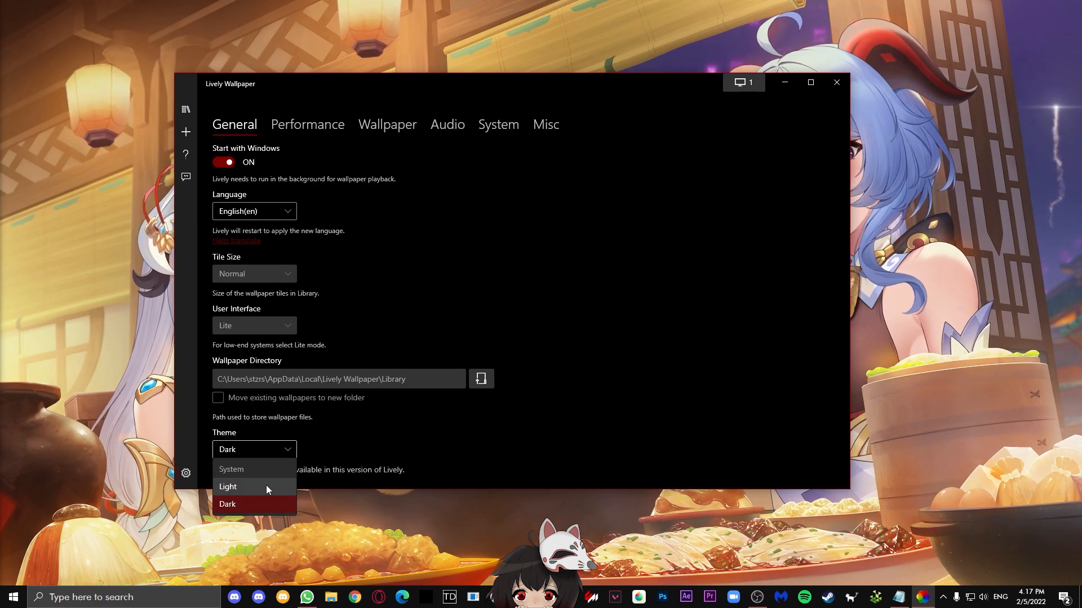
left_click(227, 486)
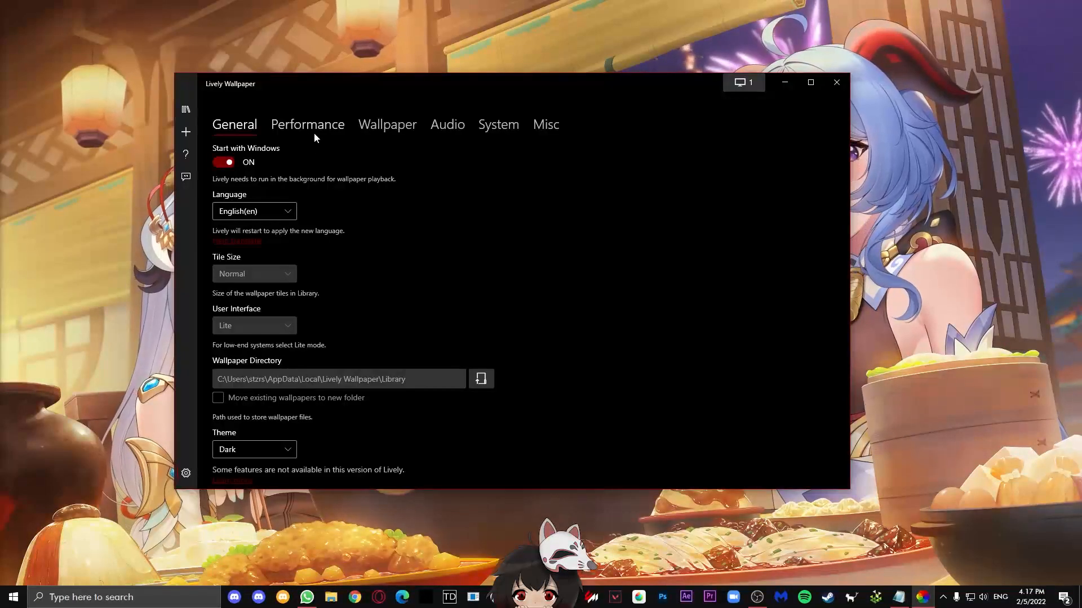
- Review the Performance playback rules, then the Wallpaper settings with fill scaling and mpv player
left_click(306, 124)
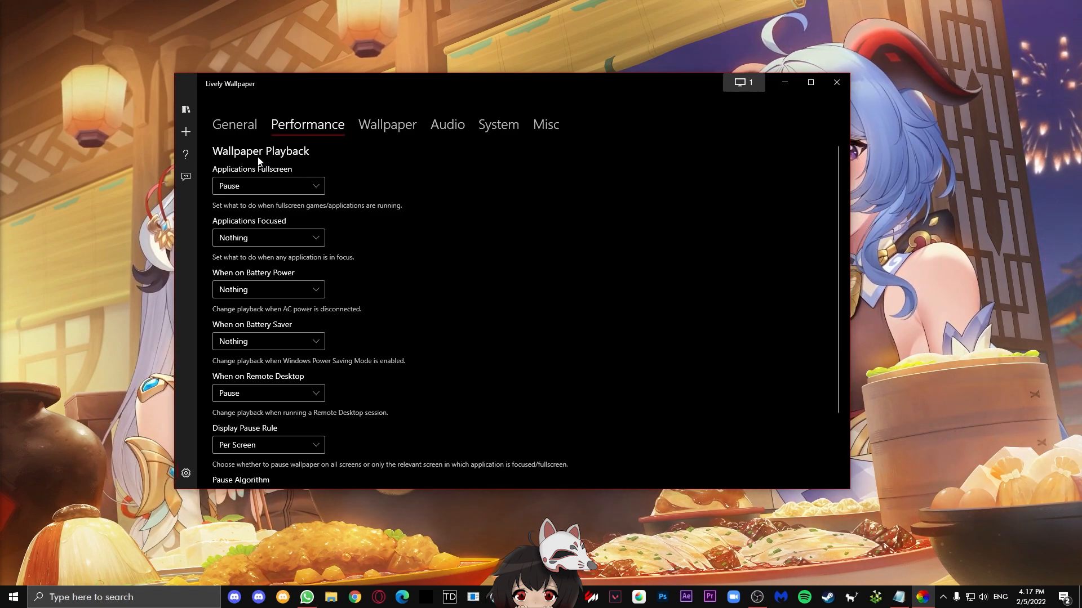
mouse_move(426, 173)
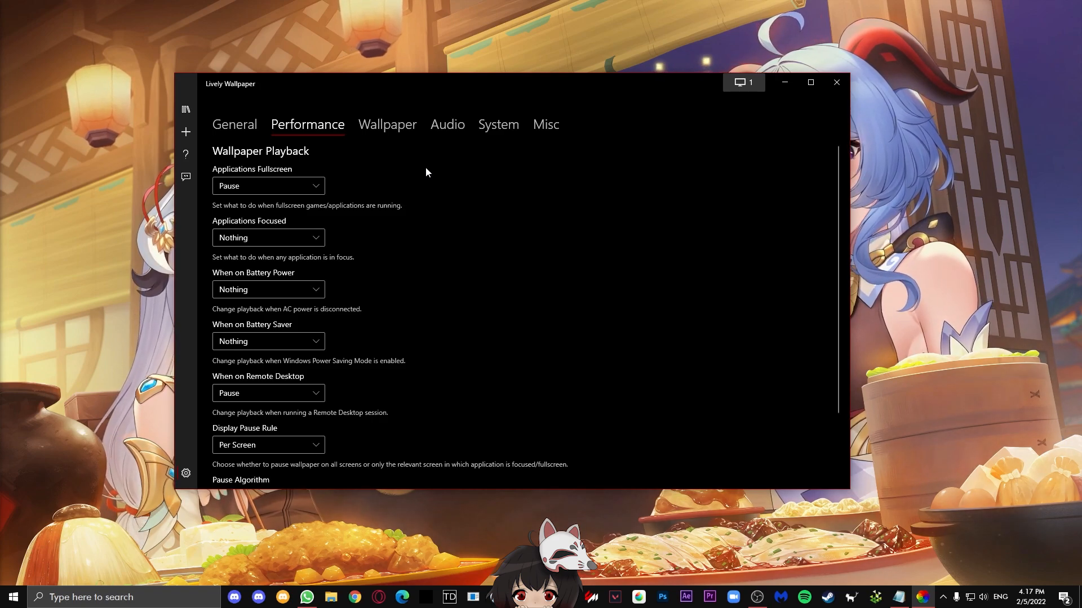
mouse_move(355, 177)
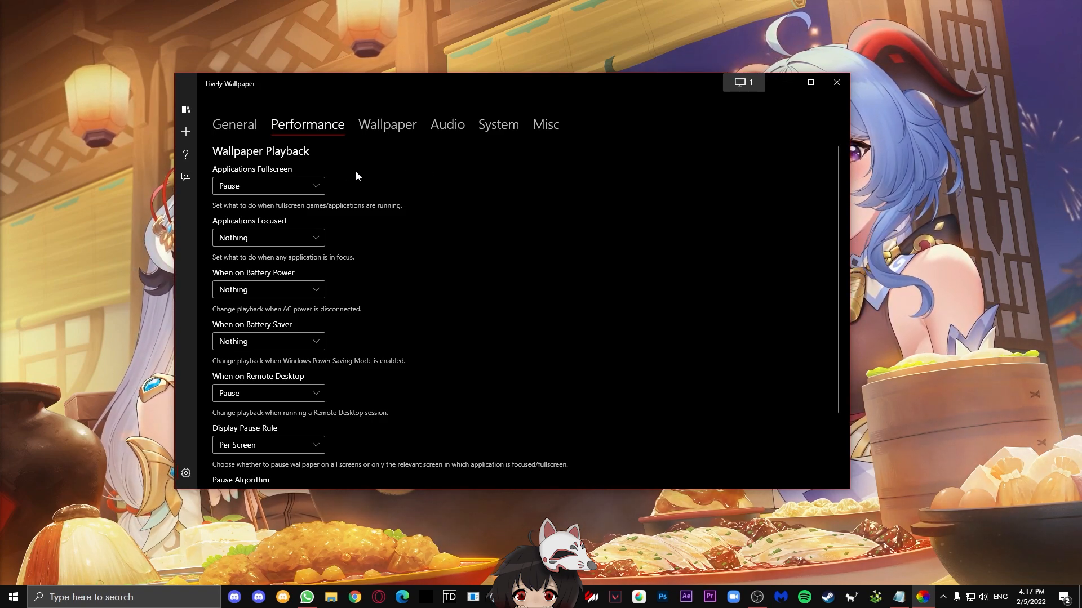
left_click(268, 186)
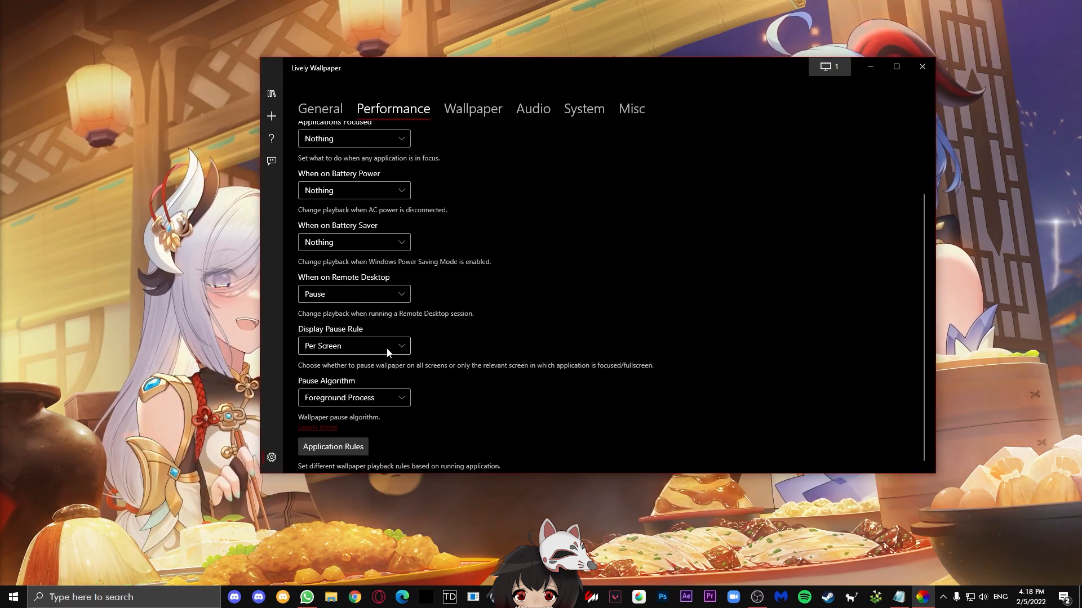
left_click(472, 108)
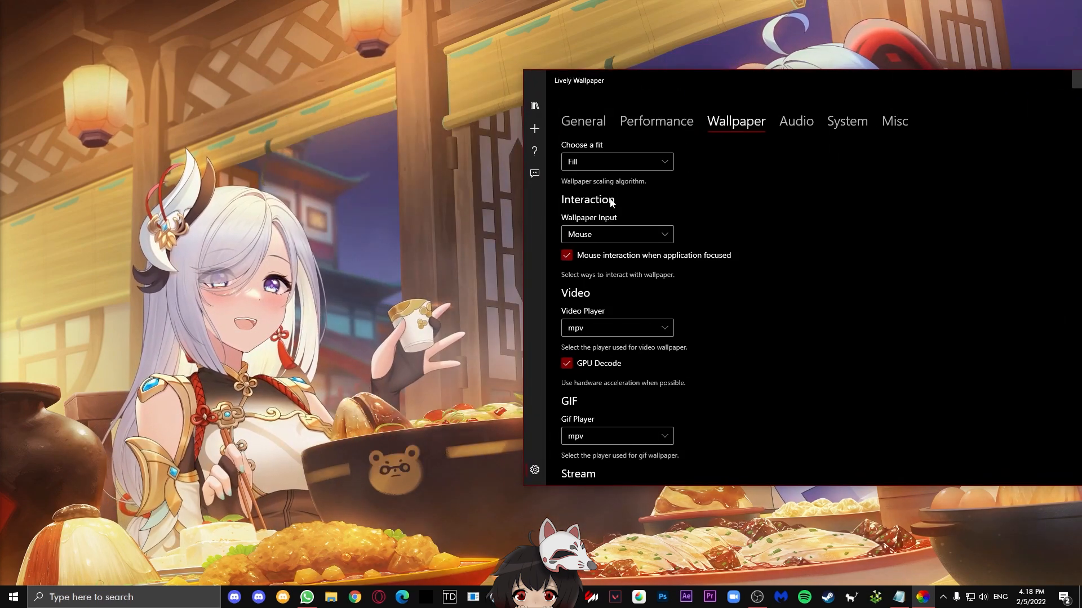
mouse_move(634, 213)
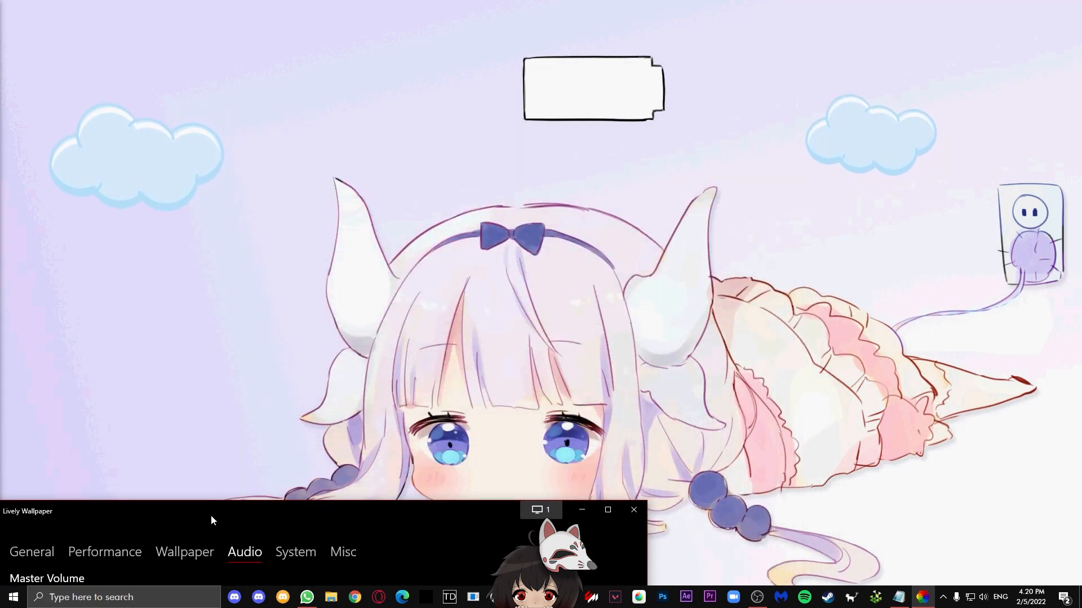
- Untick 'Play audio only when desktop is focused' so wallpaper sound keeps playing in the background
left_click(607, 509)
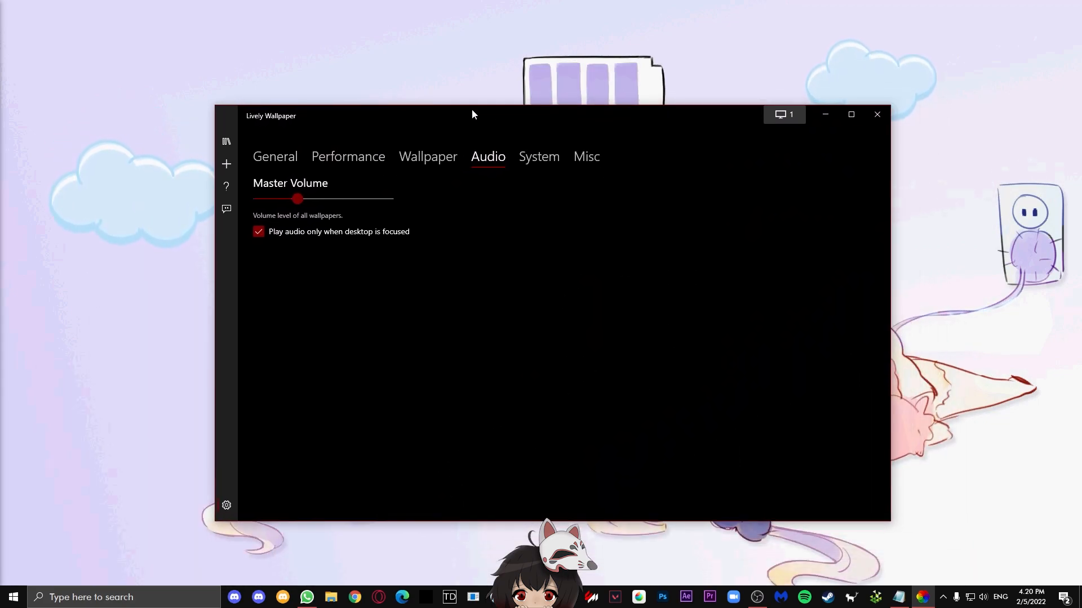
left_click_drag(297, 198, 314, 198)
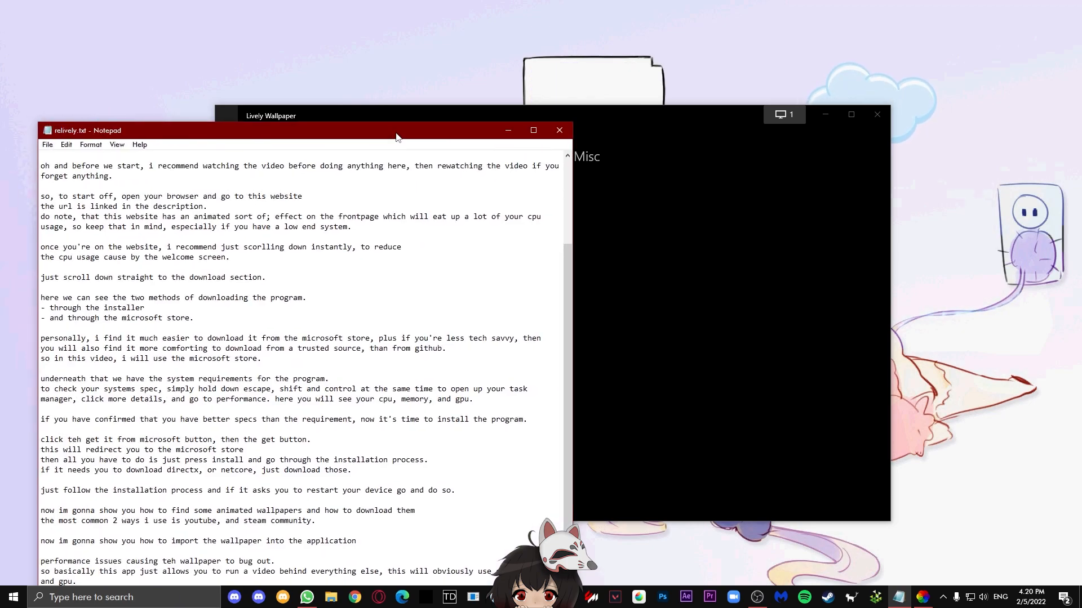
left_click(533, 129)
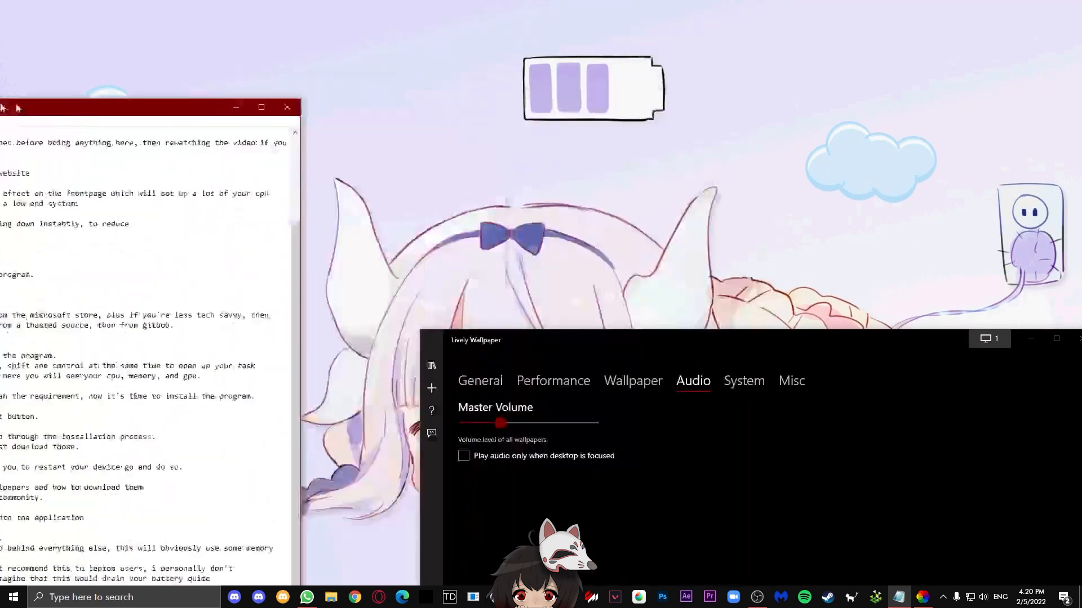
- Set the System taskbar theme to Wallpaper after trying Blurred and Fluent, then review the Misc settings
left_click(744, 379)
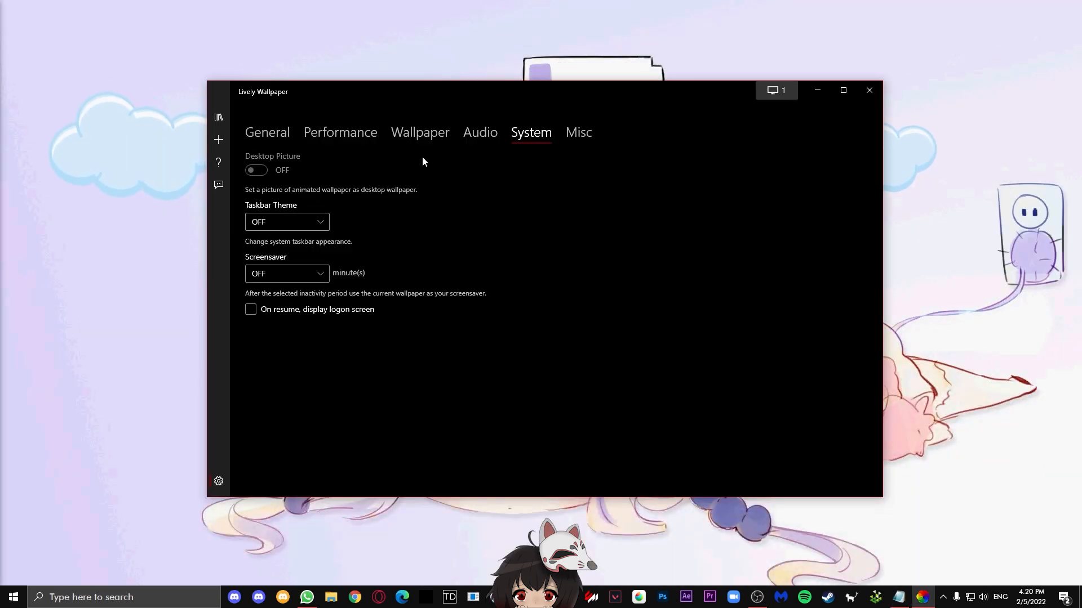
left_click(287, 222)
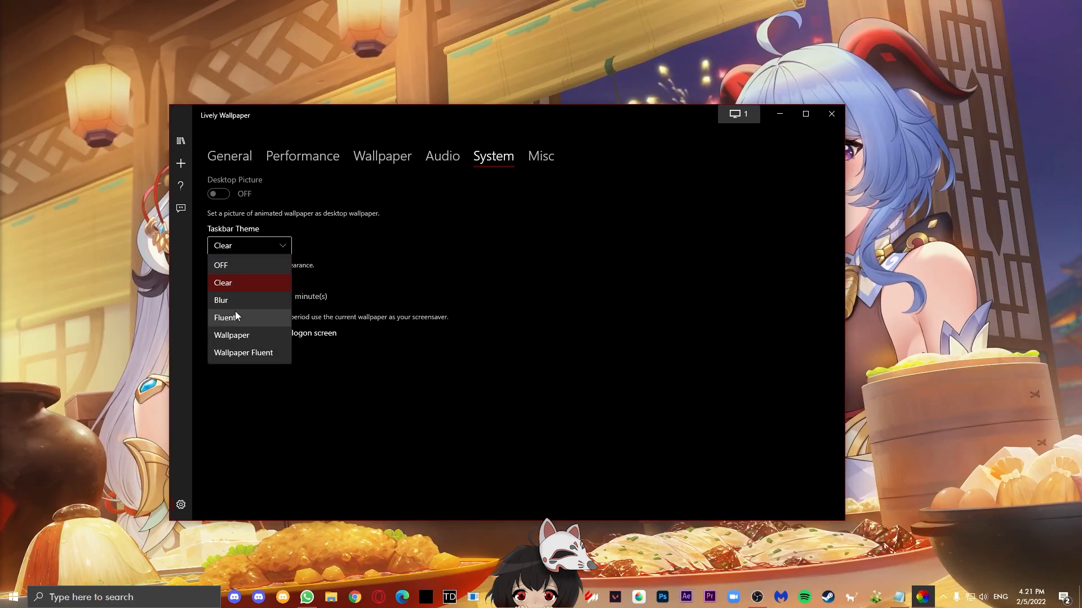
left_click(221, 300)
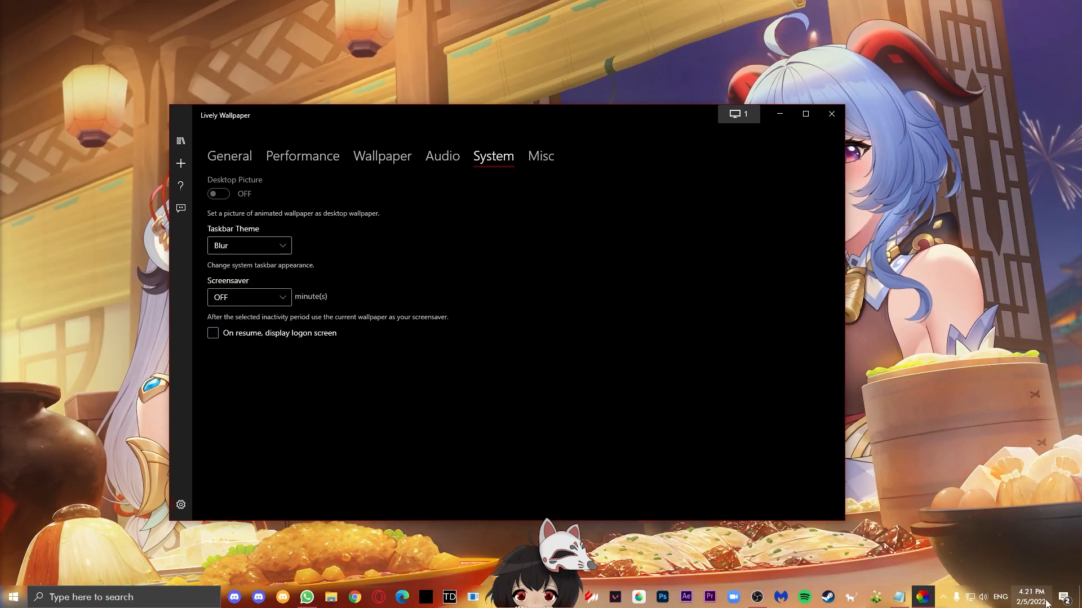
left_click(248, 246)
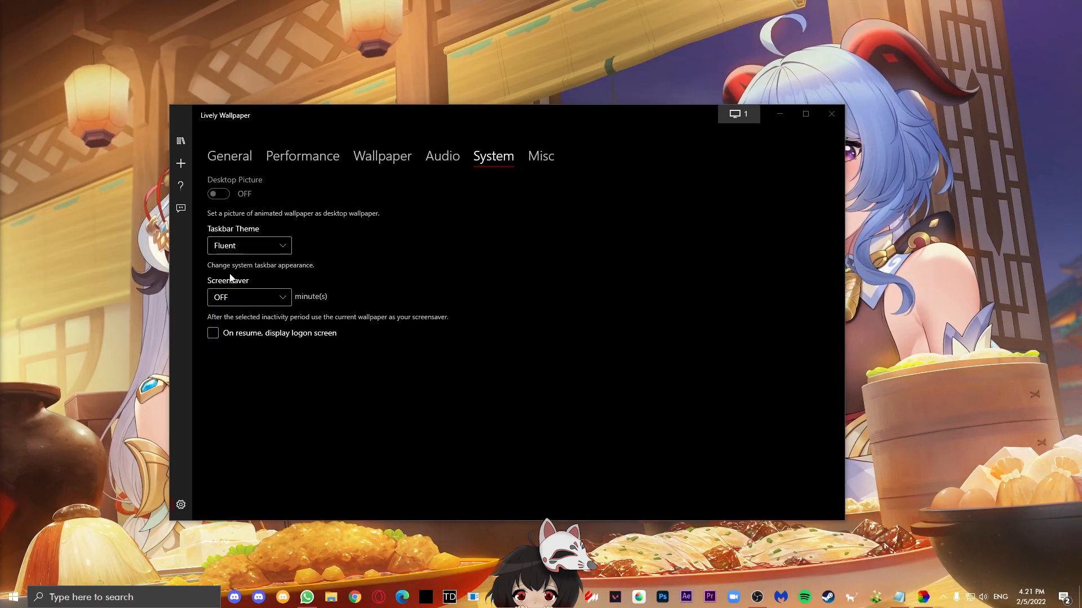
left_click(248, 246)
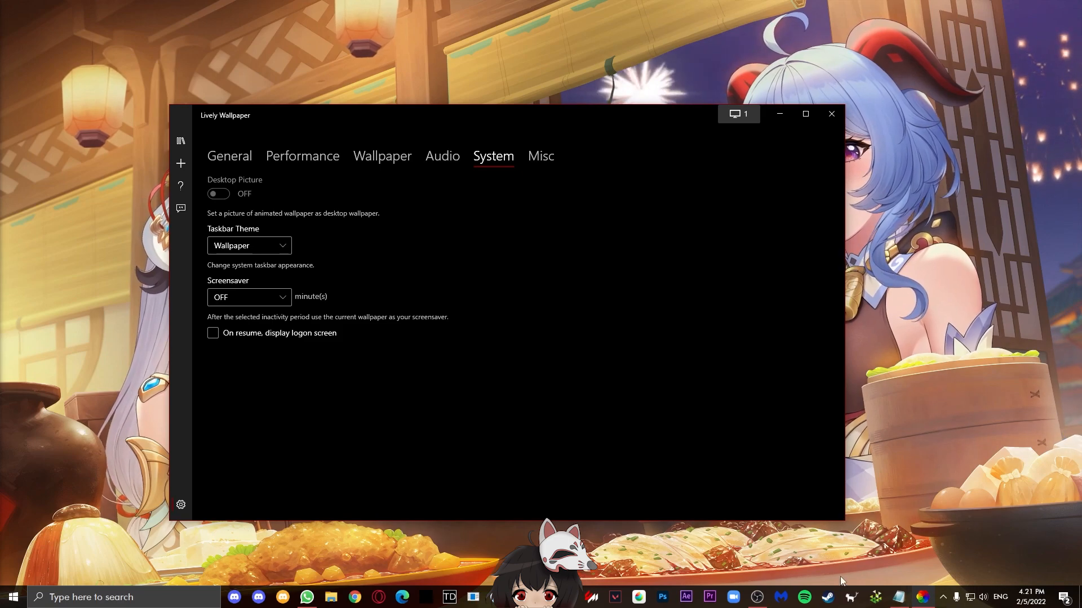
left_click(541, 155)
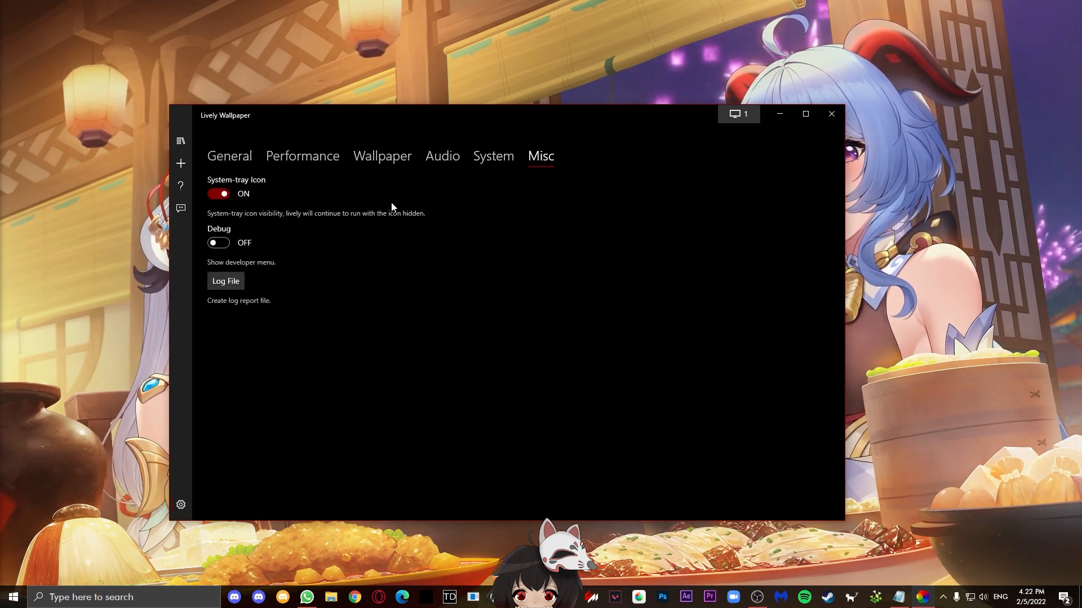
mouse_move(181, 140)
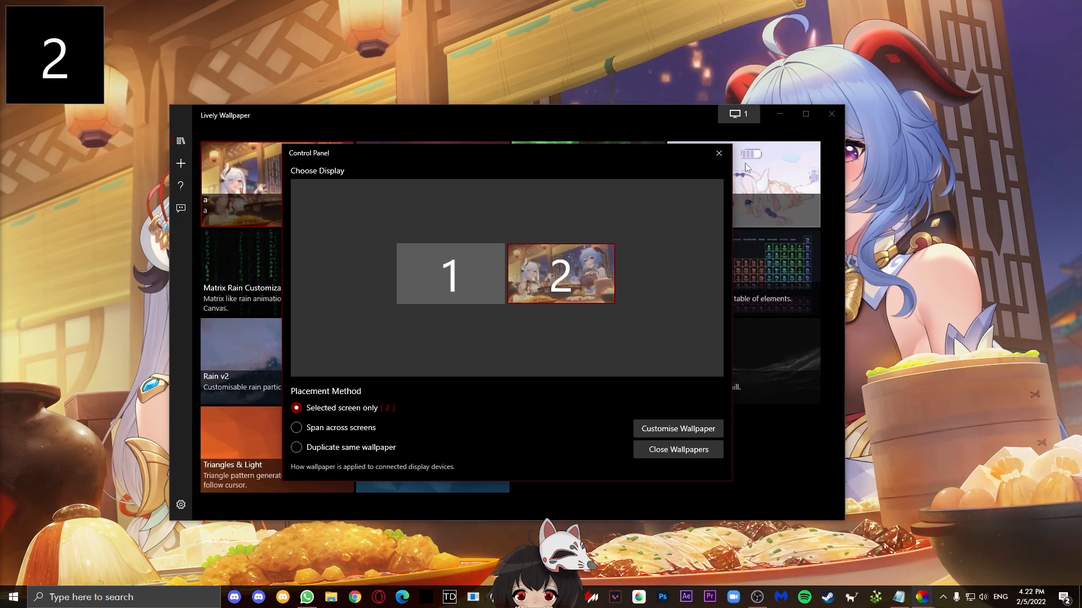
mouse_move(484, 269)
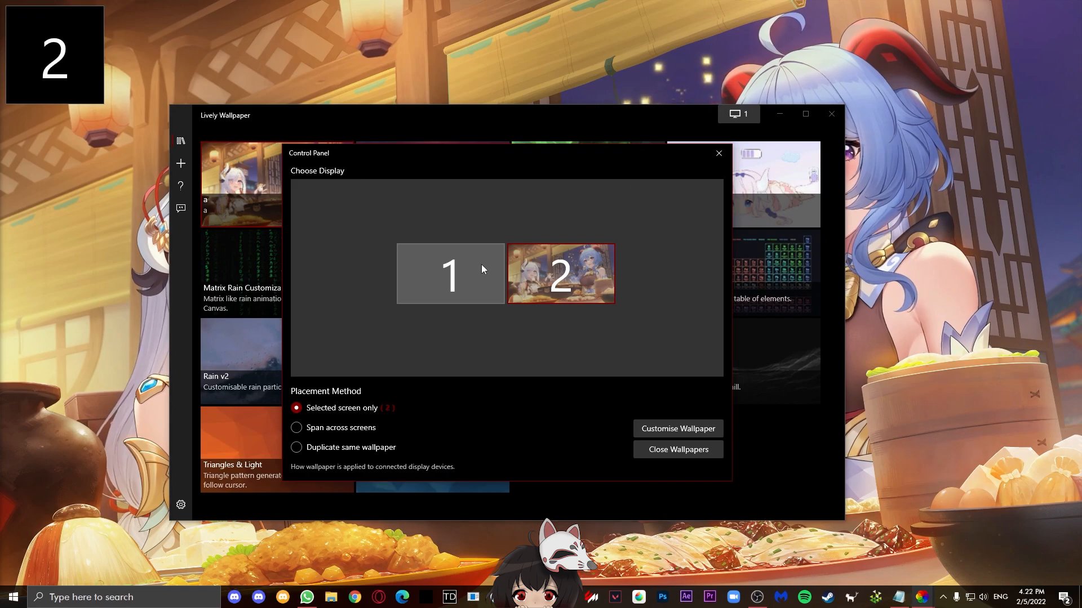
- Apply the Shenhe x Ganyu wallpaper to display 1 so both screens run it, then dismiss the chooser
left_click(718, 152)
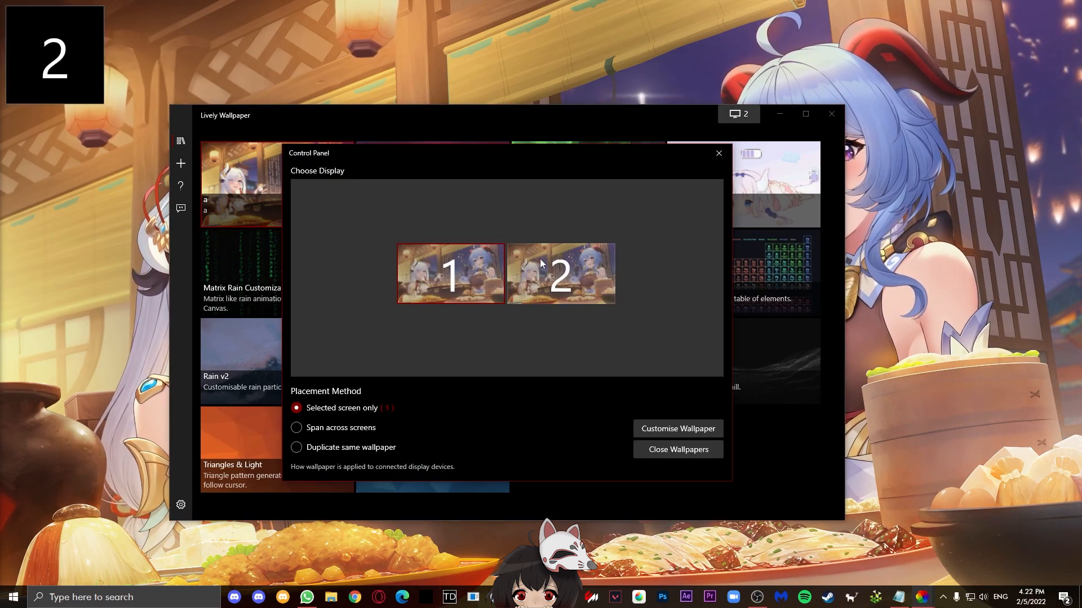
left_click(718, 152)
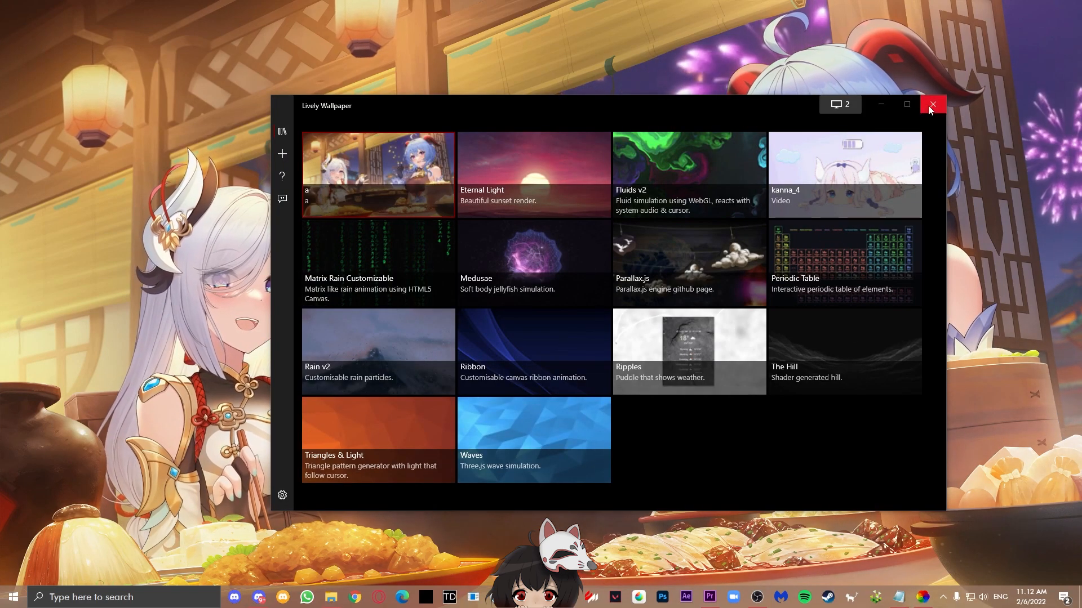
- Close the Lively window, check its tray-icon menu, and leave the Genshin wallpaper running from the tray
left_click(932, 104)
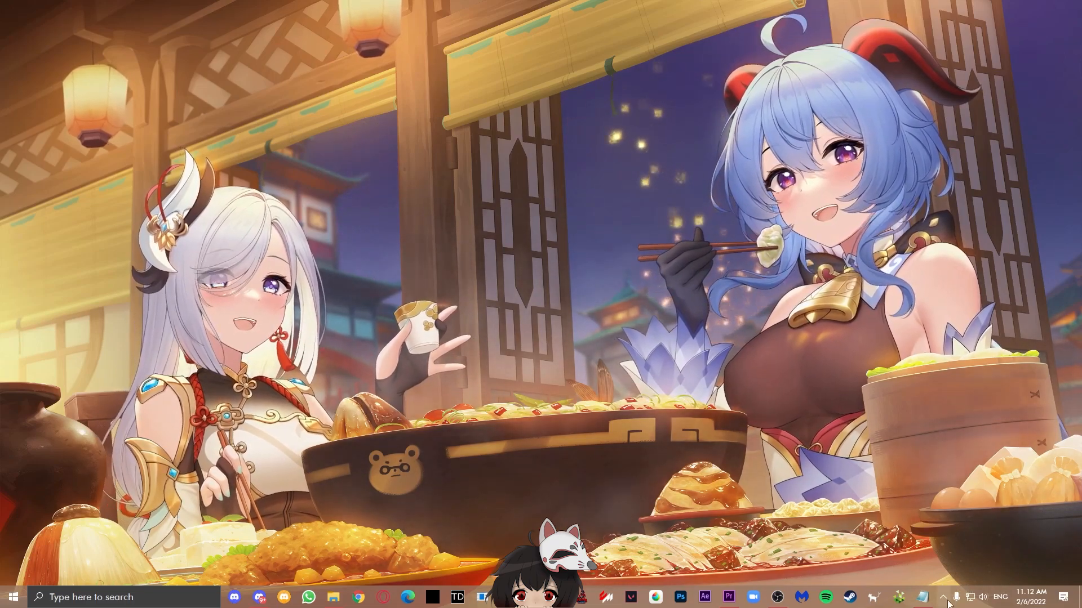
left_click(942, 597)
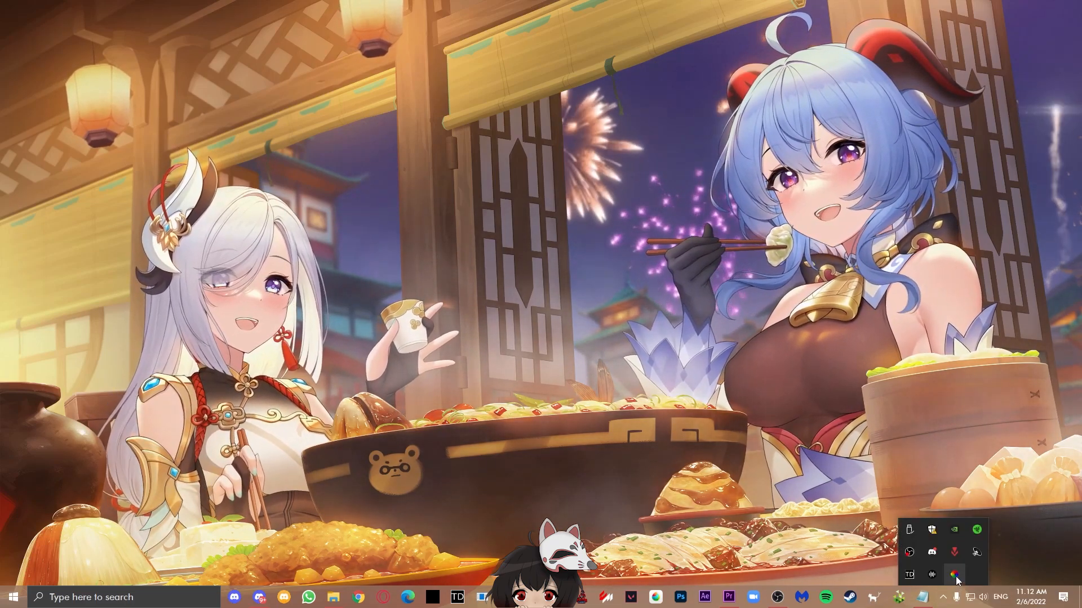
right_click(954, 573)
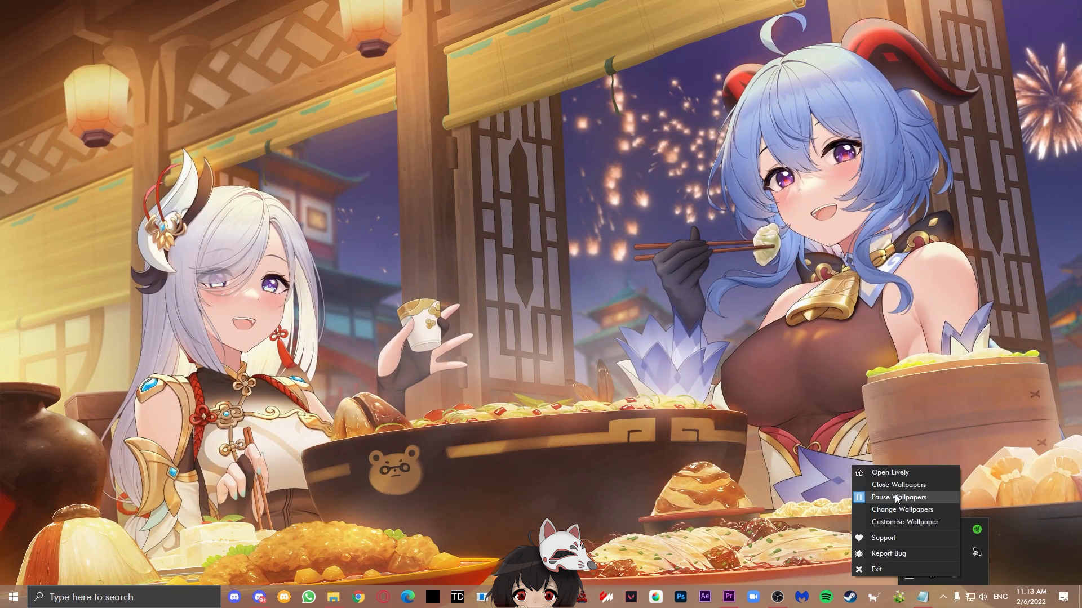
mouse_move(899, 485)
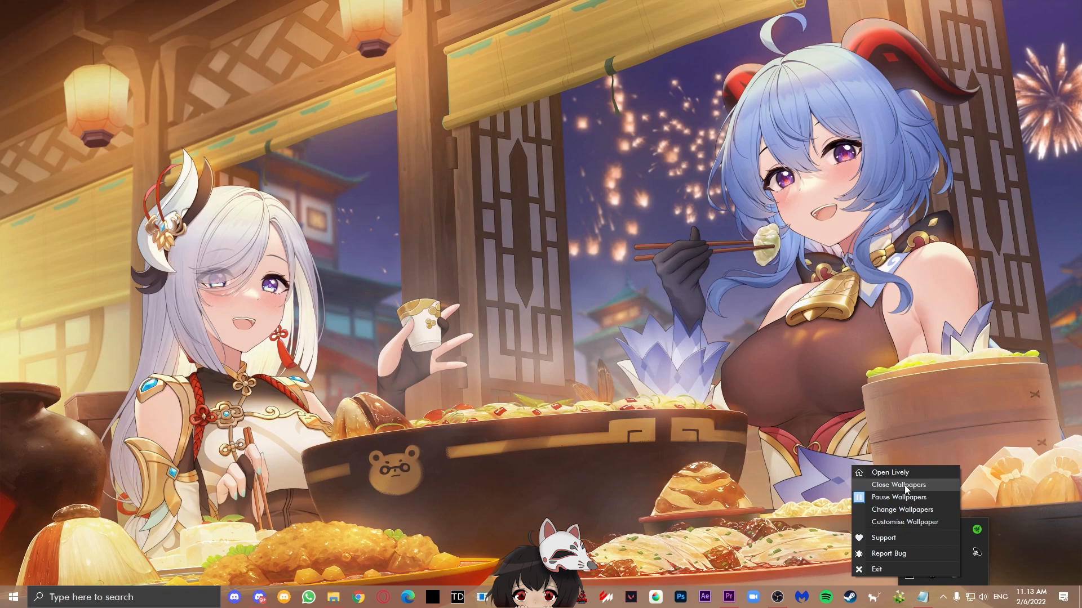
left_click(898, 484)
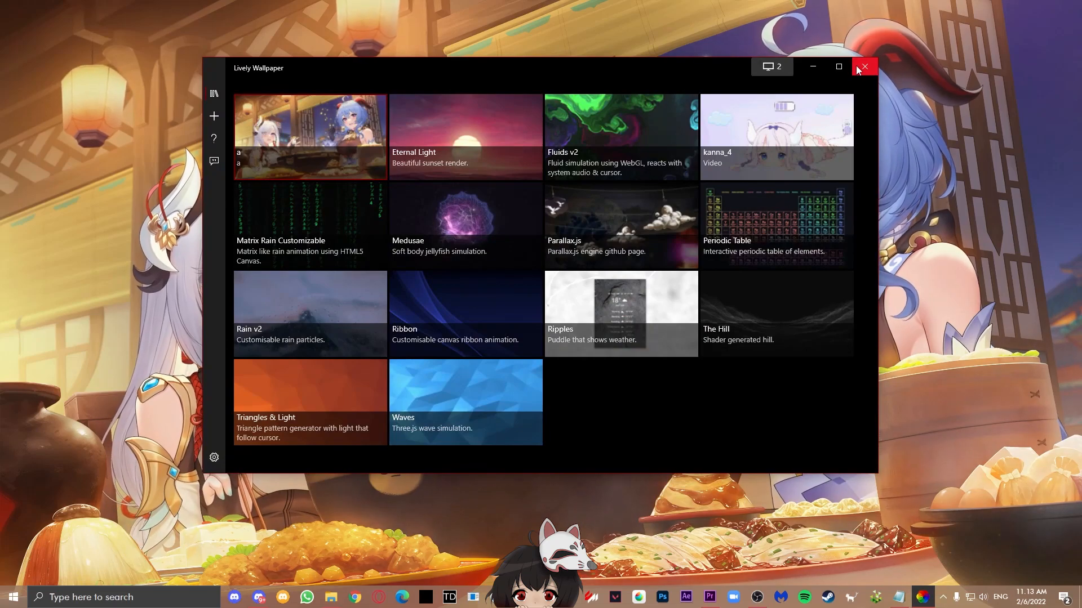
left_click(864, 67)
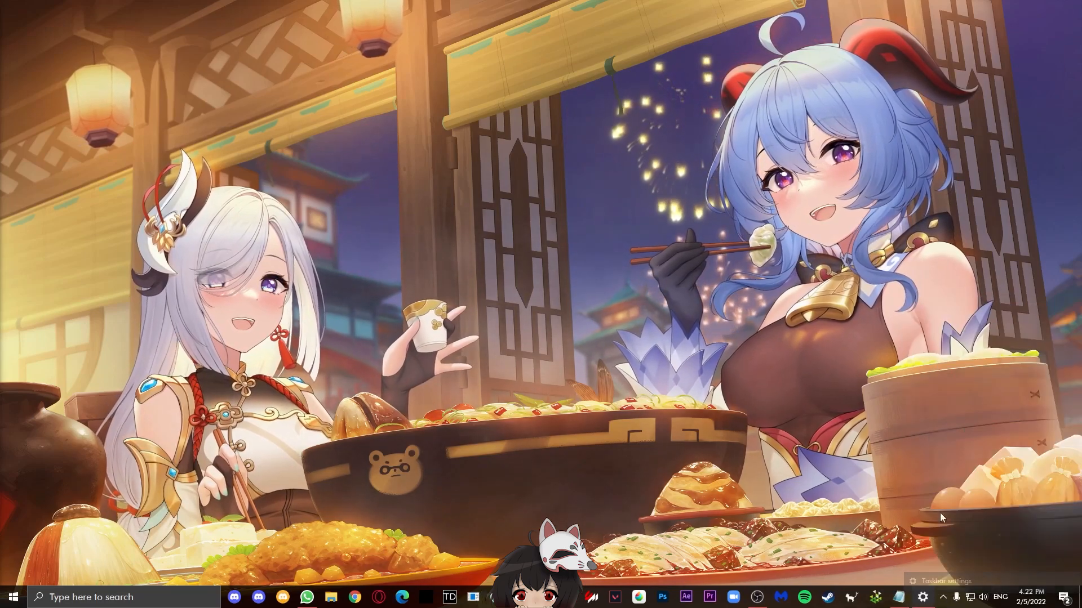
- Turn on 'Automatically hide the taskbar in desktop mode' and close Settings so only the wallpaper shows
left_click(940, 580)
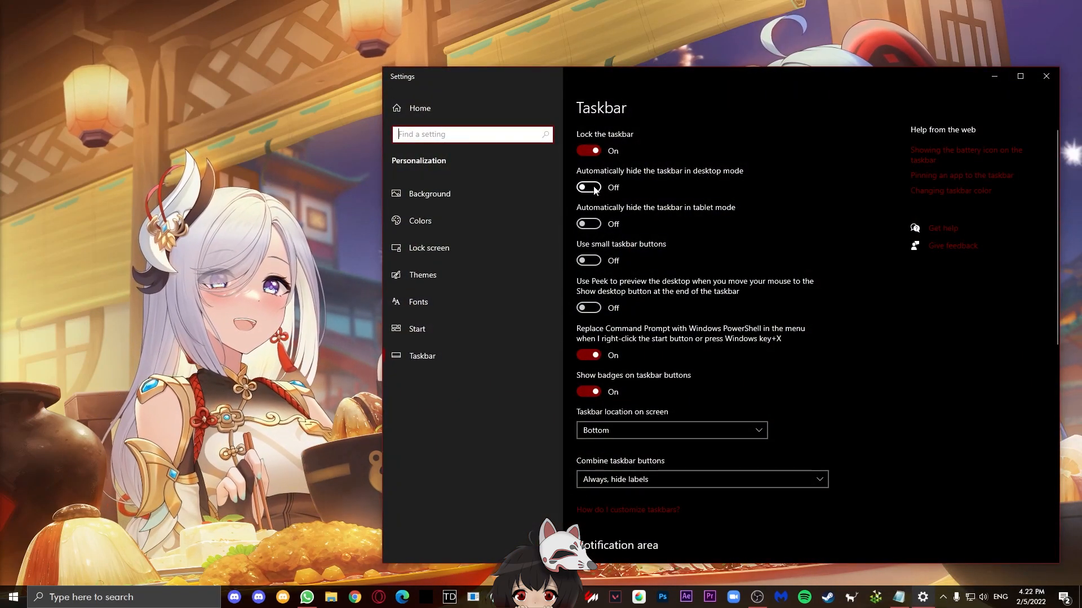
left_click(588, 187)
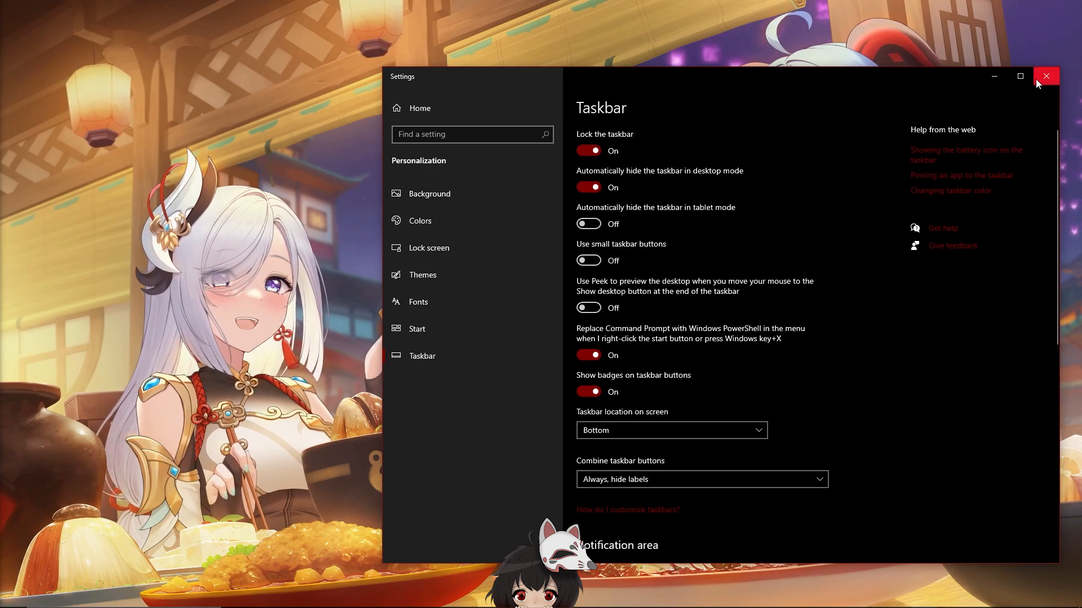
left_click(1045, 76)
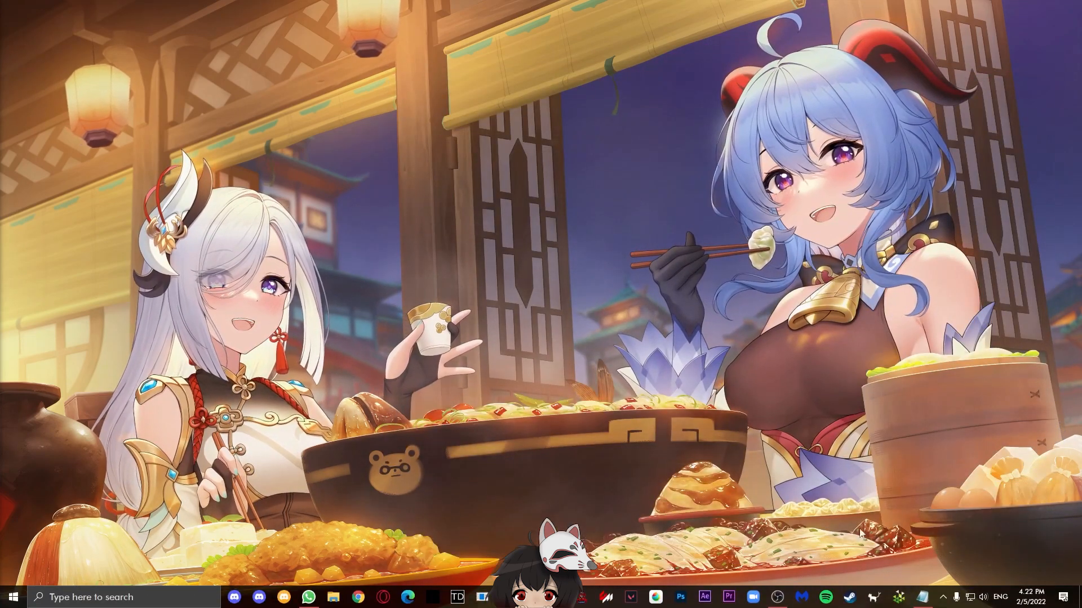